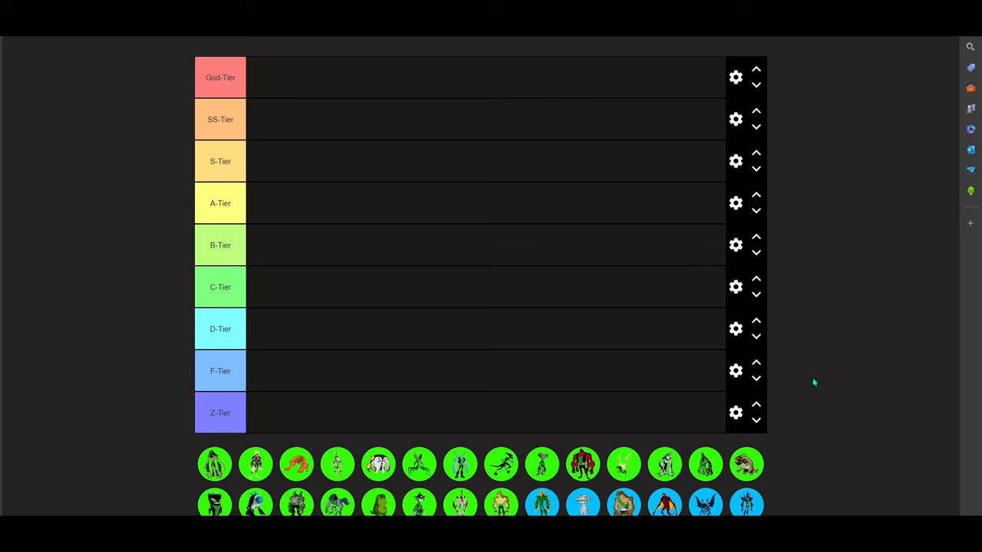
{"action": "mouse_move", "coordinate": [725, 274]}
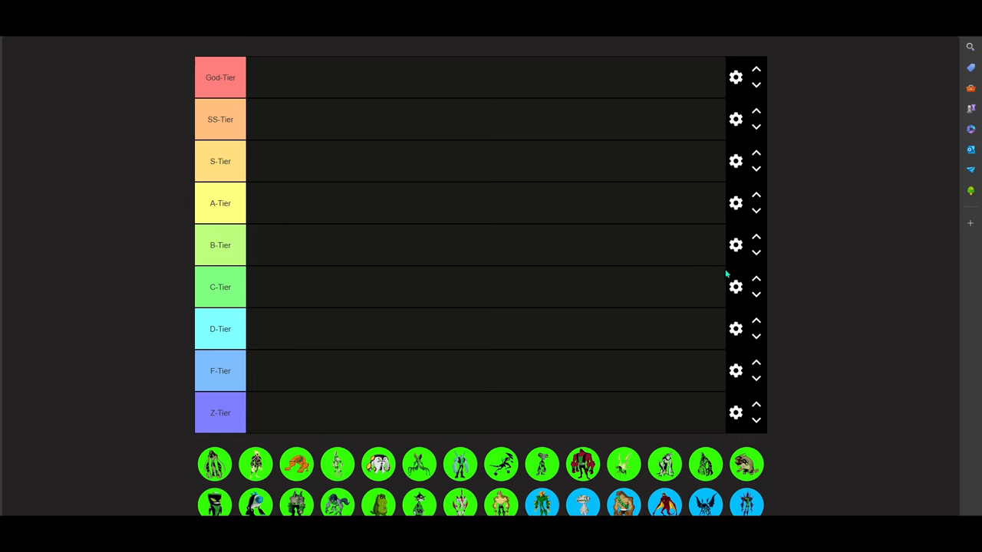
{"action": "mouse_move", "coordinate": [672, 371]}
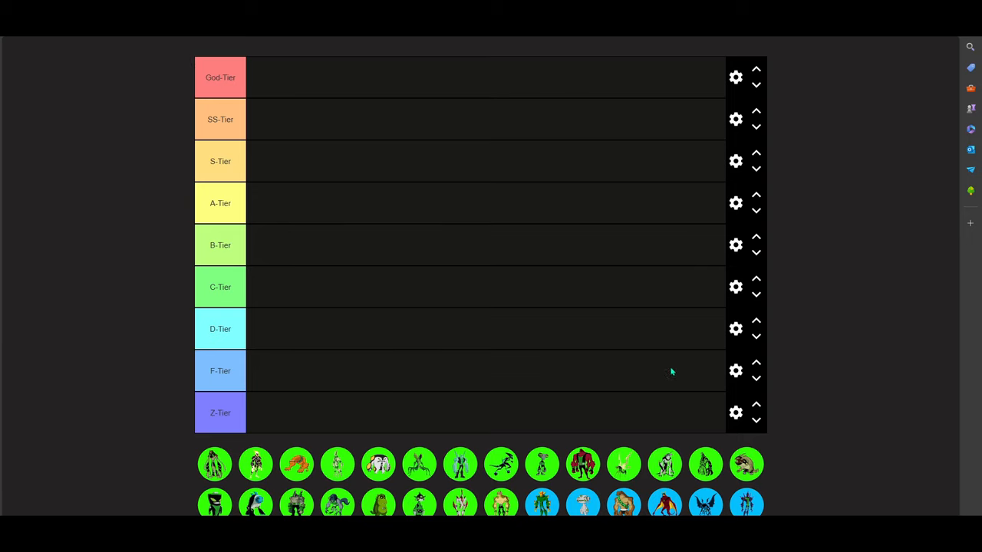
{"action": "mouse_move", "coordinate": [441, 393]}
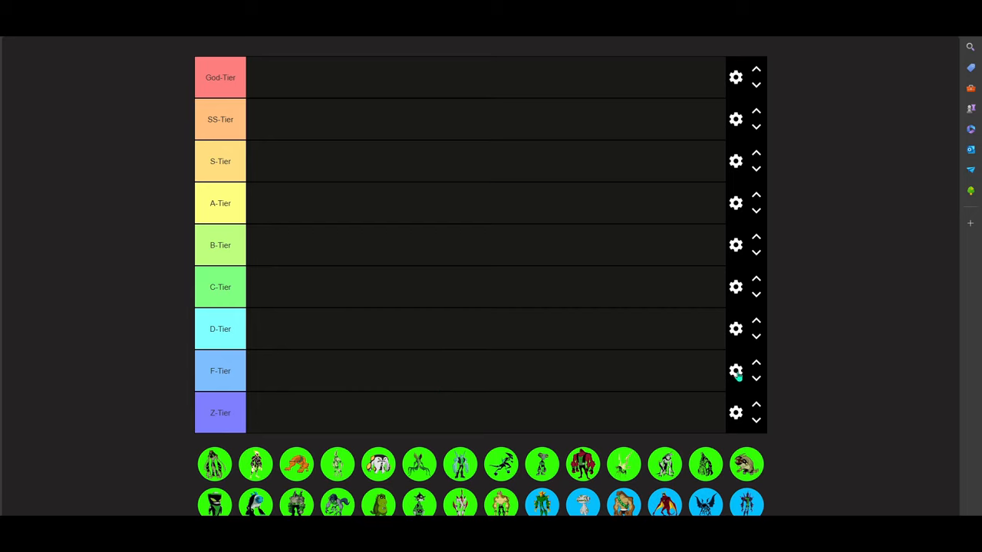
{"action": "mouse_move", "coordinate": [889, 288]}
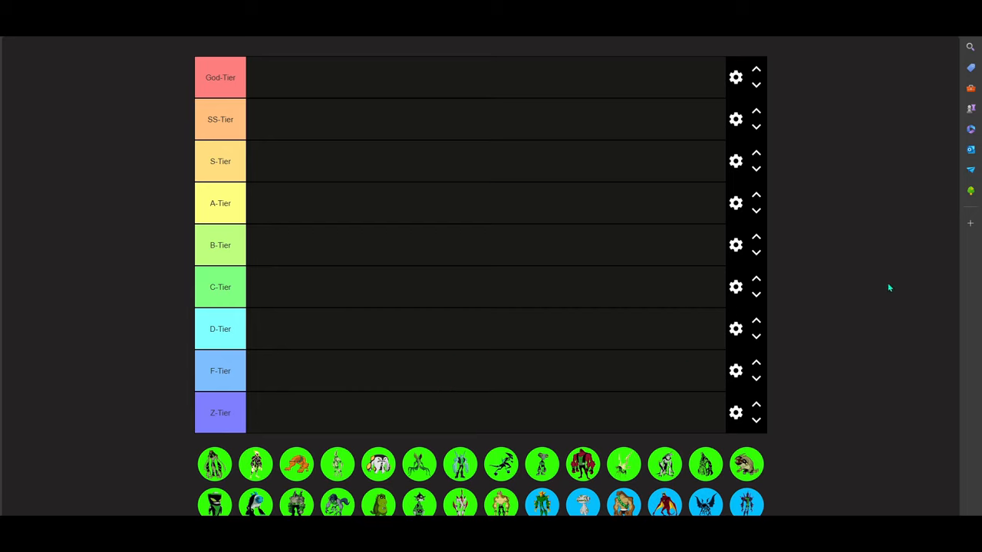
{"action": "mouse_move", "coordinate": [104, 299]}
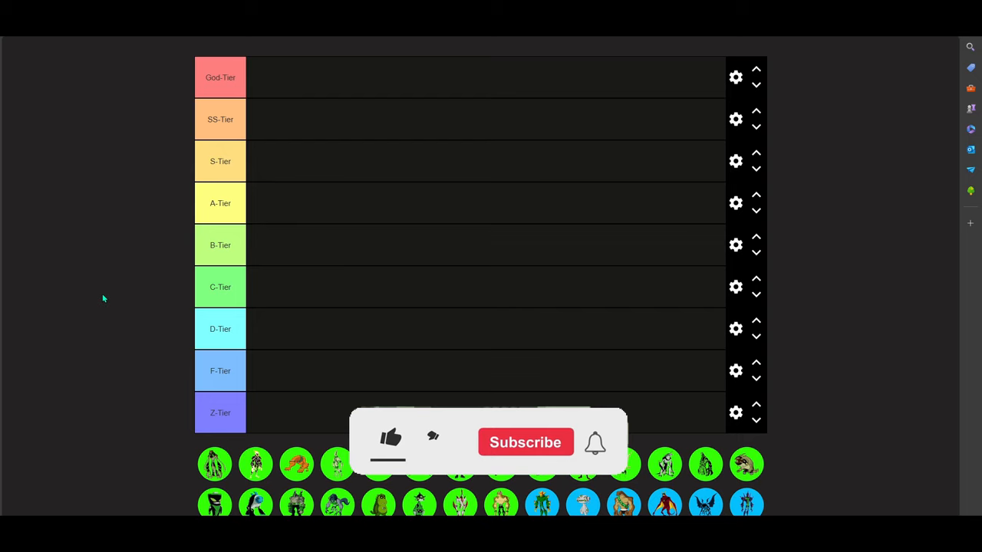
Place the first alien icon in the C-Tier row and another in S-Tier
{"action": "left_click", "coordinate": [389, 438]}
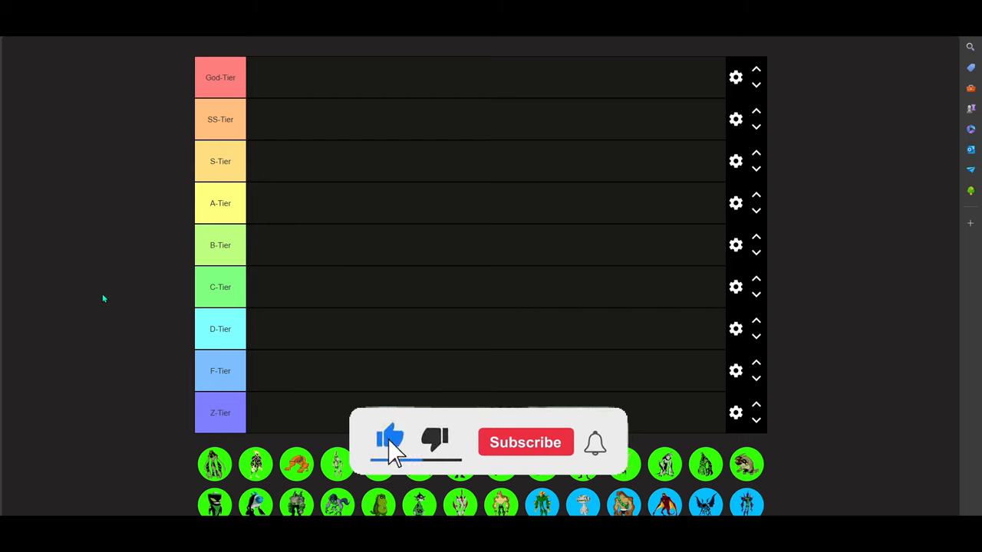
{"action": "left_click", "coordinate": [524, 443]}
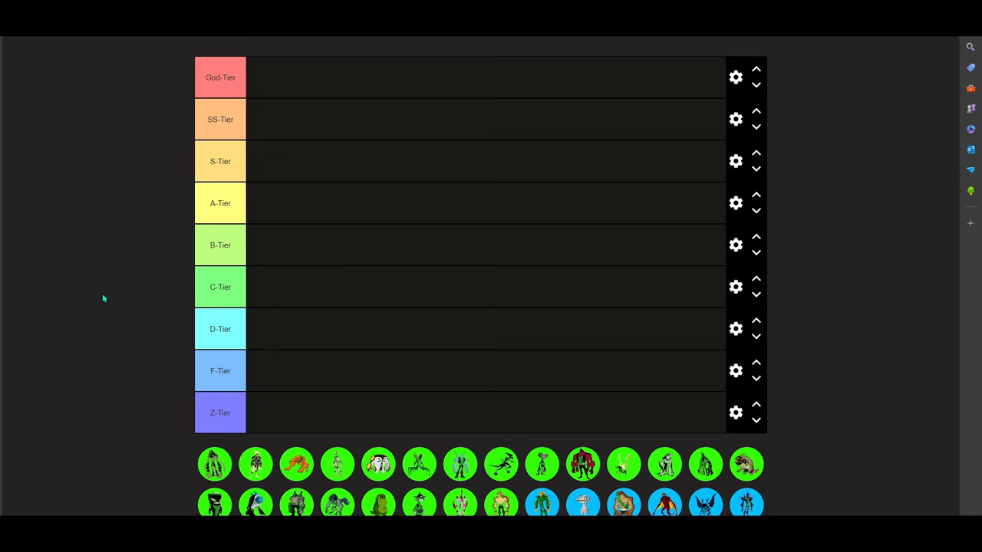
{"action": "mouse_move", "coordinate": [419, 420]}
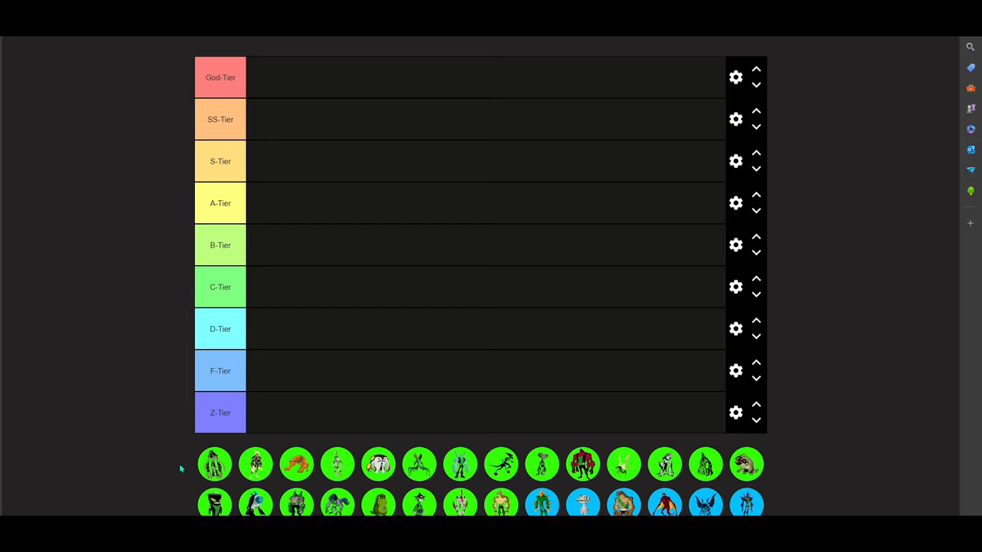
{"action": "mouse_move", "coordinate": [147, 473]}
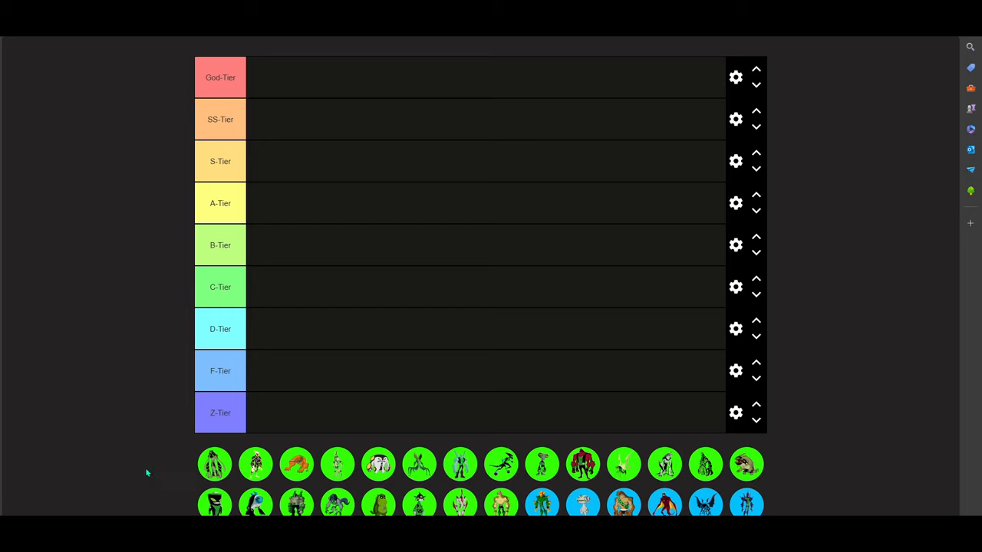
{"action": "mouse_move", "coordinate": [215, 483]}
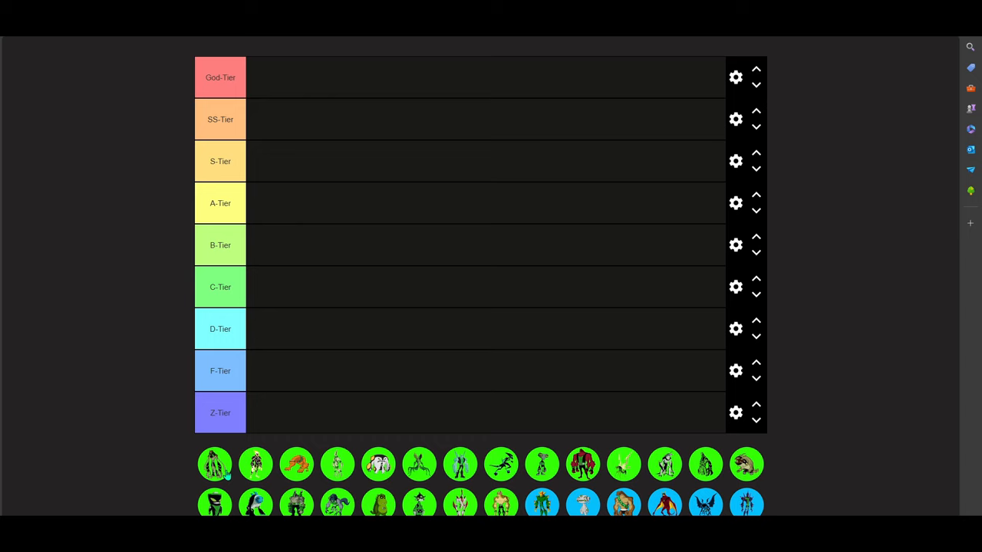
{"action": "left_click_drag", "start_coordinate": [215, 464], "coordinate": [318, 351]}
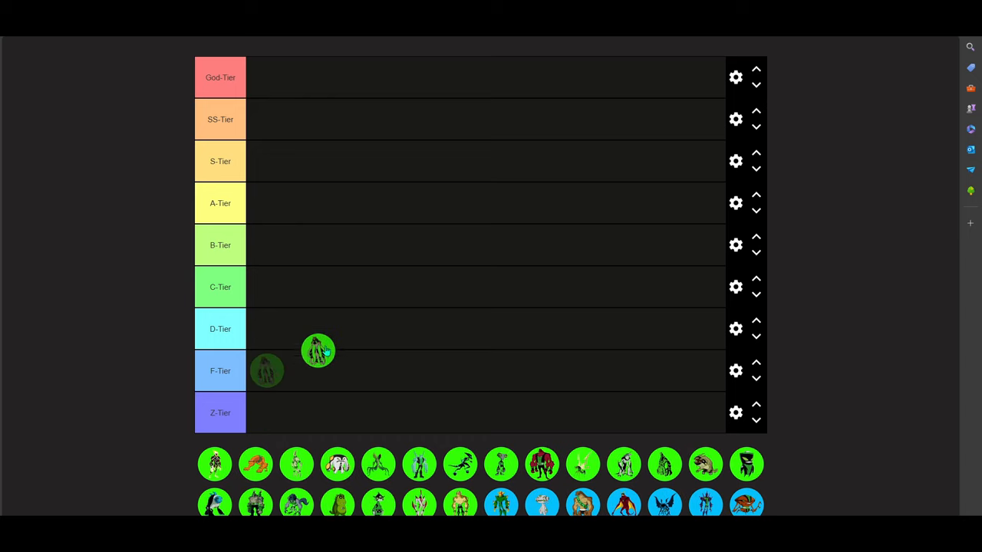
{"action": "left_click_drag", "start_coordinate": [318, 351], "coordinate": [318, 268]}
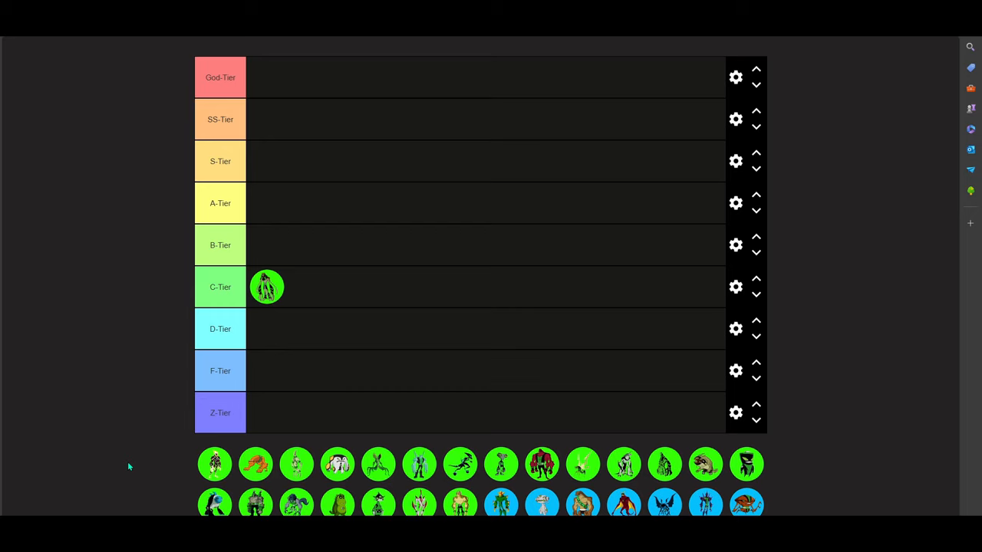
{"action": "mouse_move", "coordinate": [121, 453]}
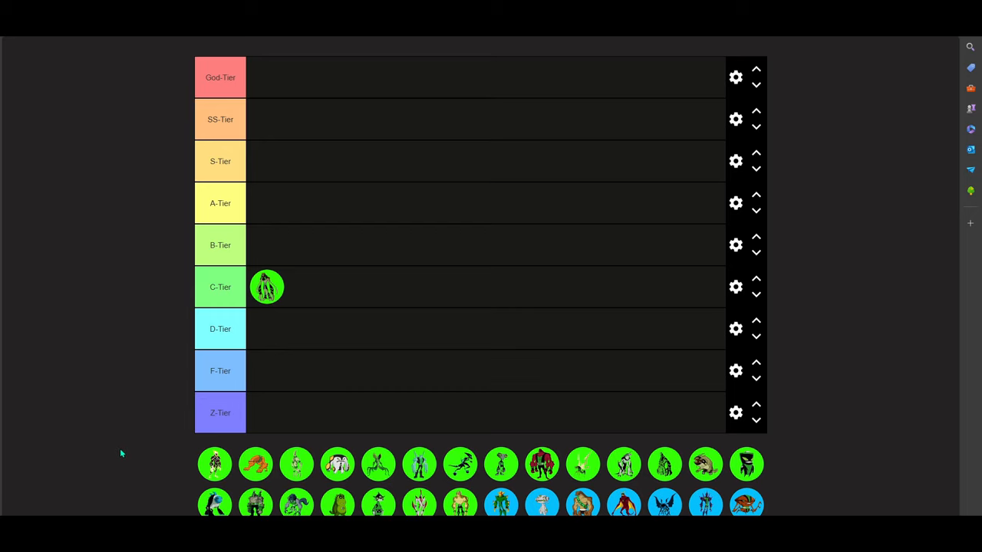
{"action": "mouse_move", "coordinate": [161, 479]}
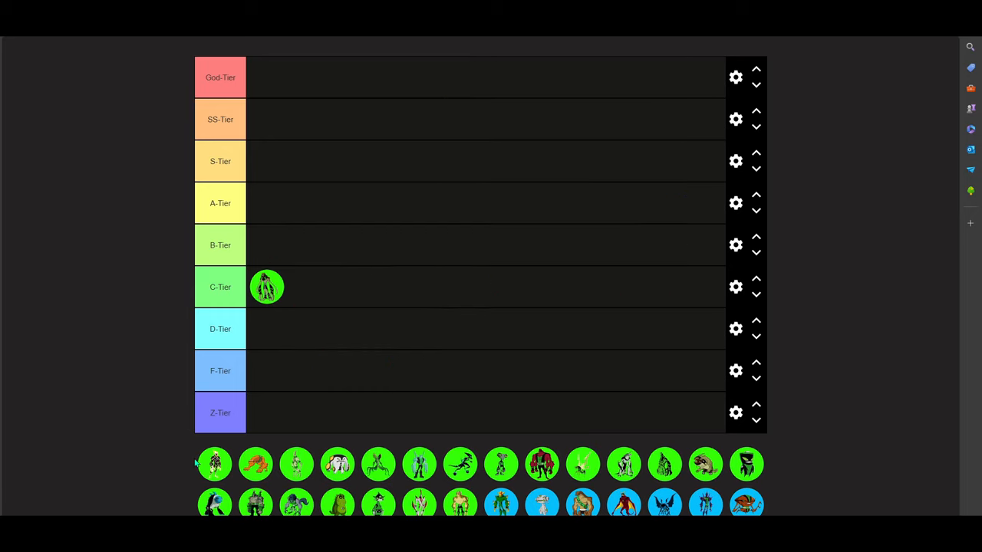
{"action": "mouse_move", "coordinate": [159, 437]}
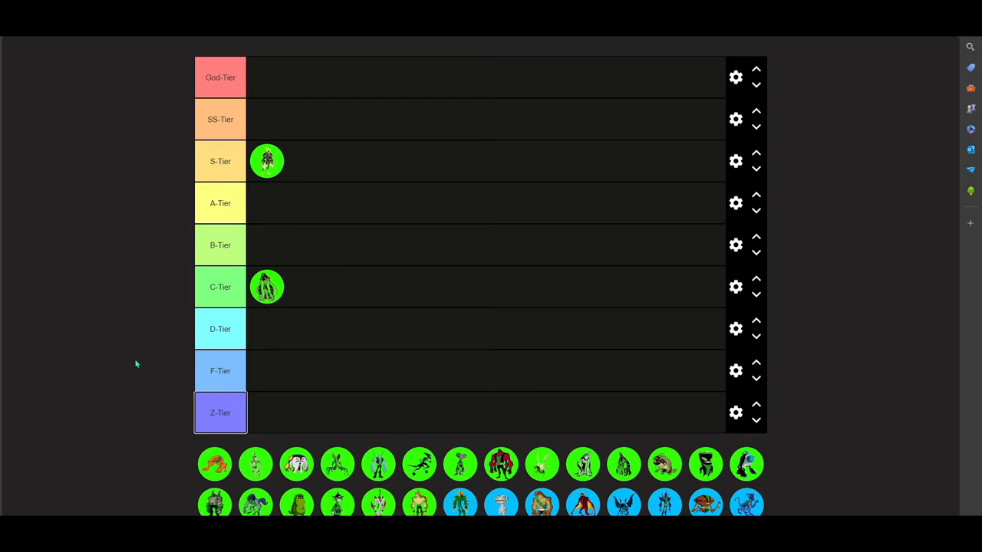
{"action": "mouse_move", "coordinate": [186, 471]}
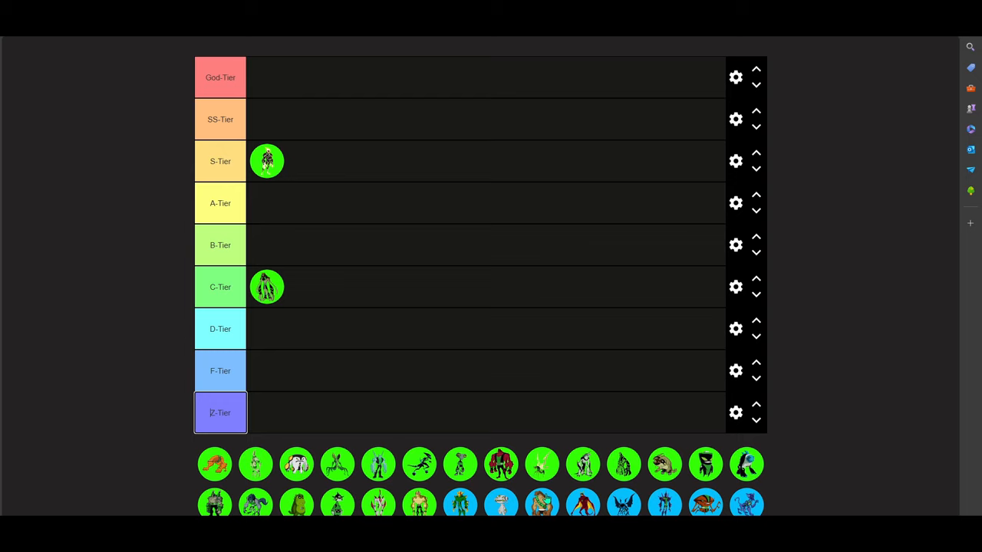
{"action": "mouse_move", "coordinate": [296, 483]}
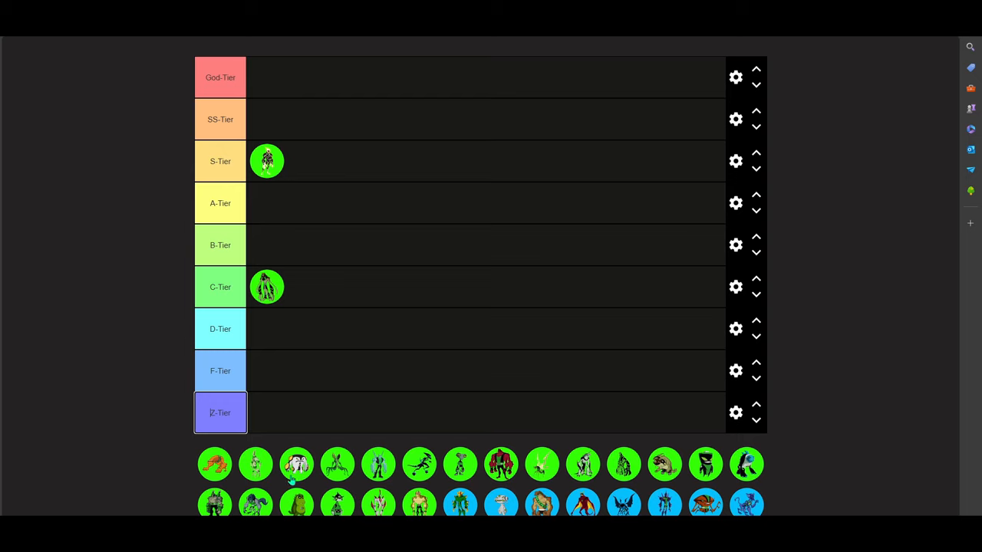
{"action": "mouse_move", "coordinate": [134, 462]}
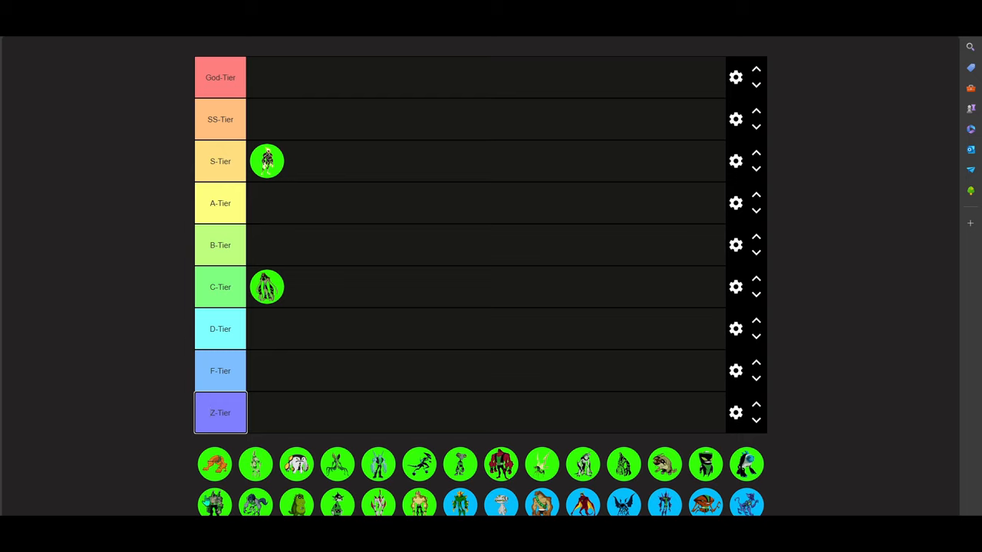
{"action": "mouse_move", "coordinate": [280, 447]}
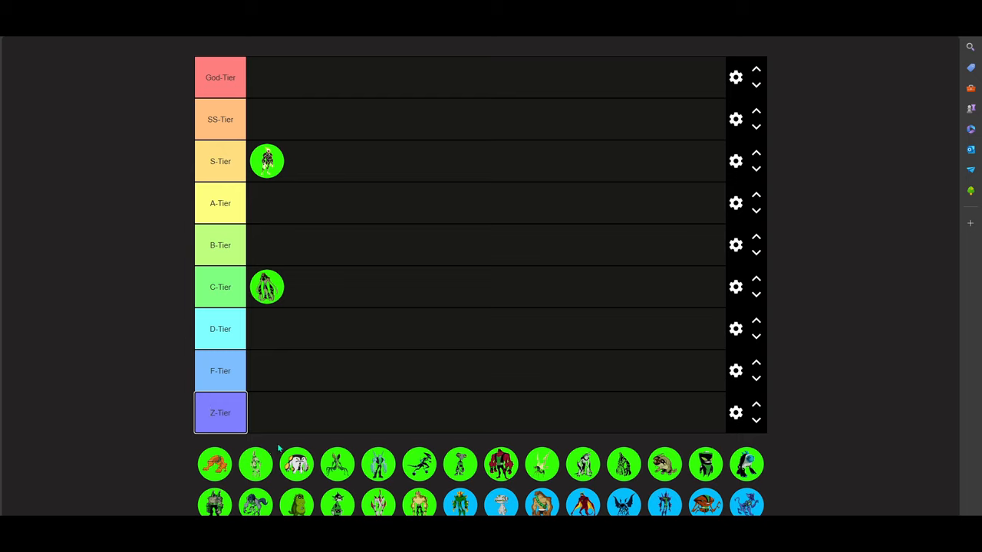
{"action": "mouse_move", "coordinate": [287, 447]}
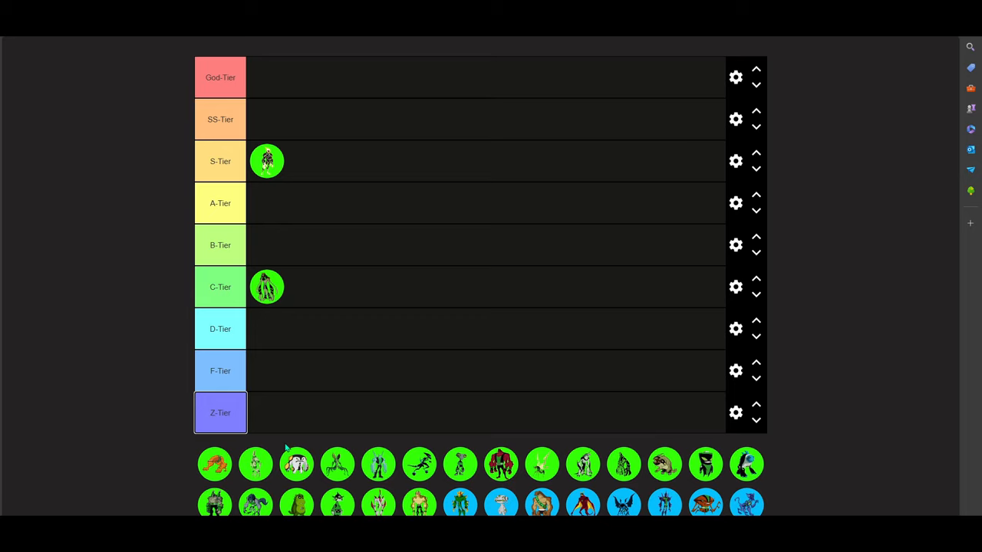
Put the orange crouching alien and slim white alien in B-Tier, the white-faced alien in A-Tier
{"action": "left_click", "coordinate": [220, 412]}
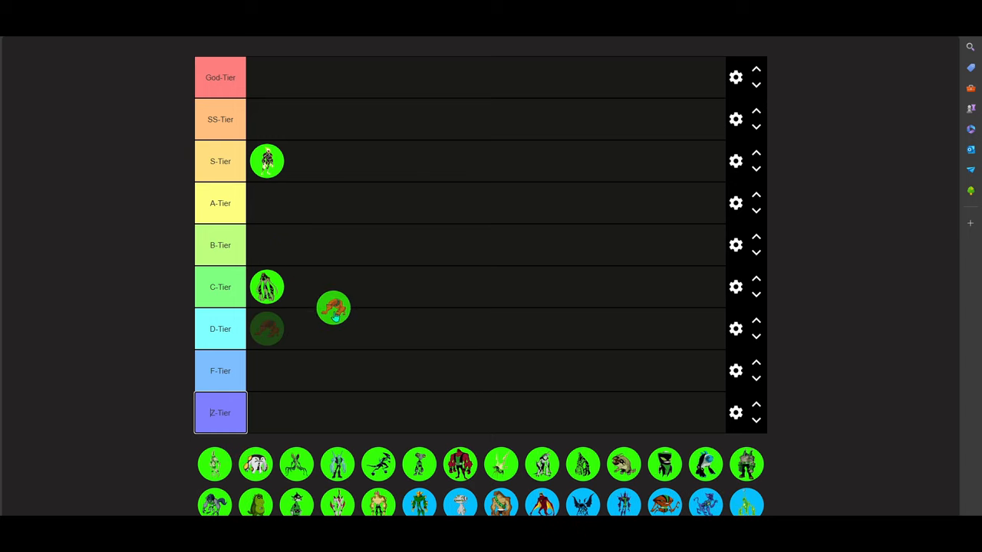
{"action": "left_click_drag", "start_coordinate": [334, 309], "coordinate": [267, 245]}
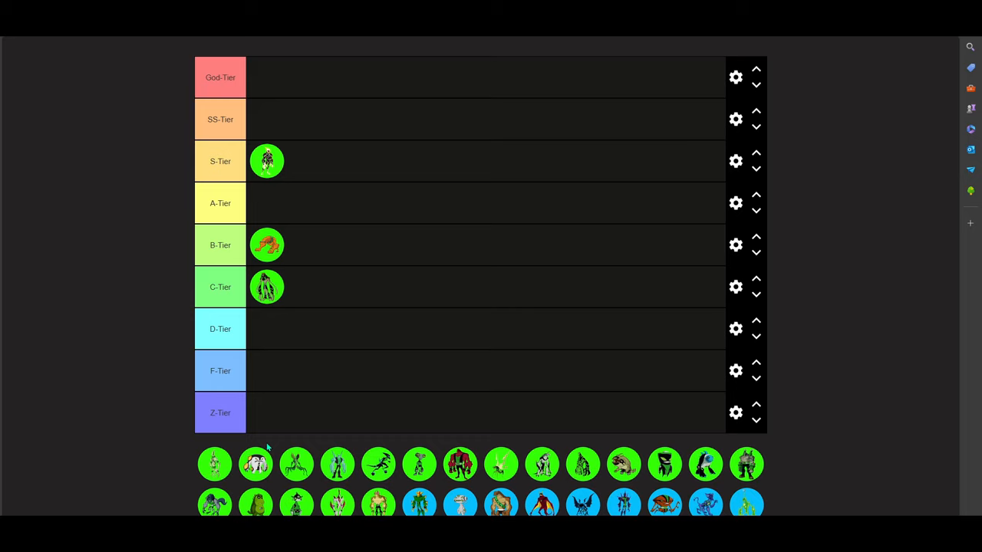
{"action": "mouse_move", "coordinate": [207, 477]}
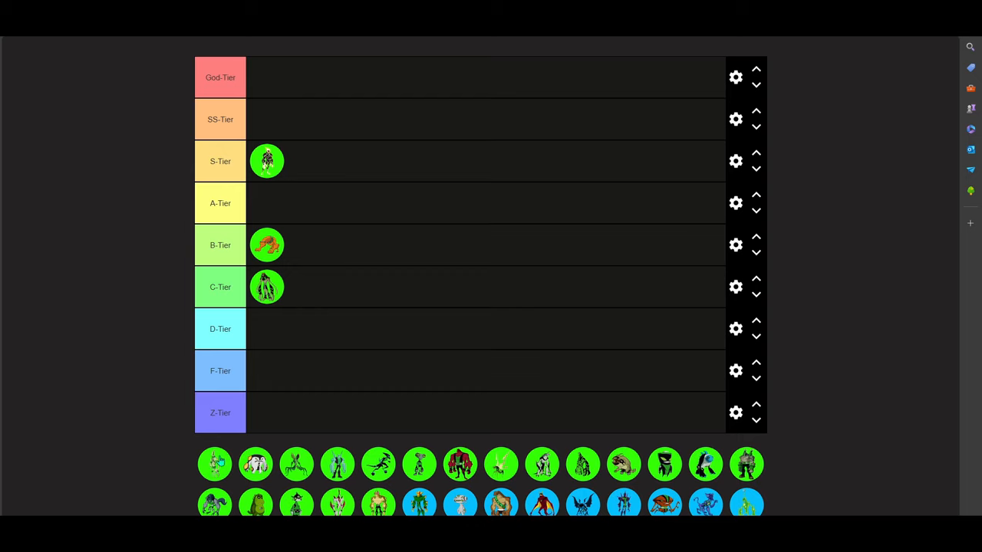
{"action": "mouse_move", "coordinate": [132, 475]}
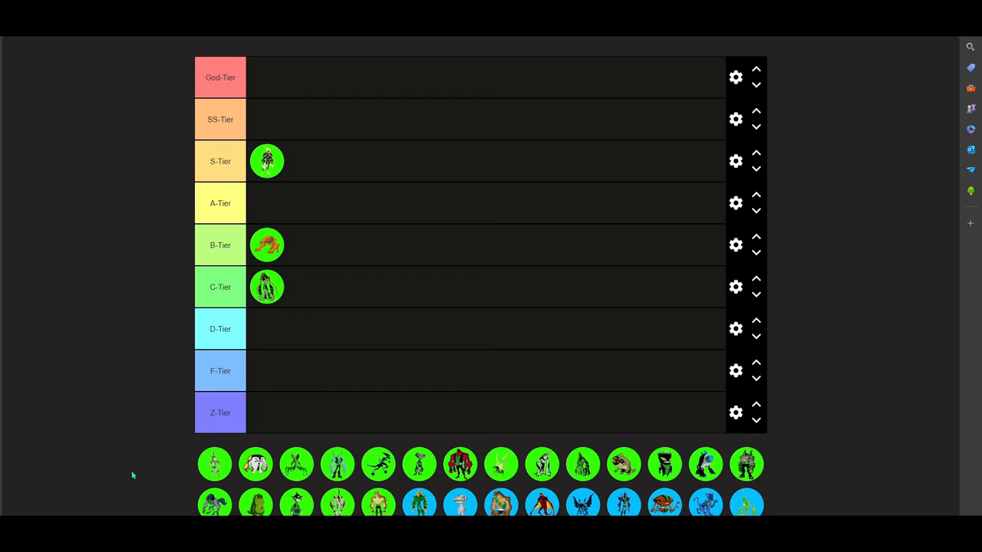
{"action": "mouse_move", "coordinate": [195, 484]}
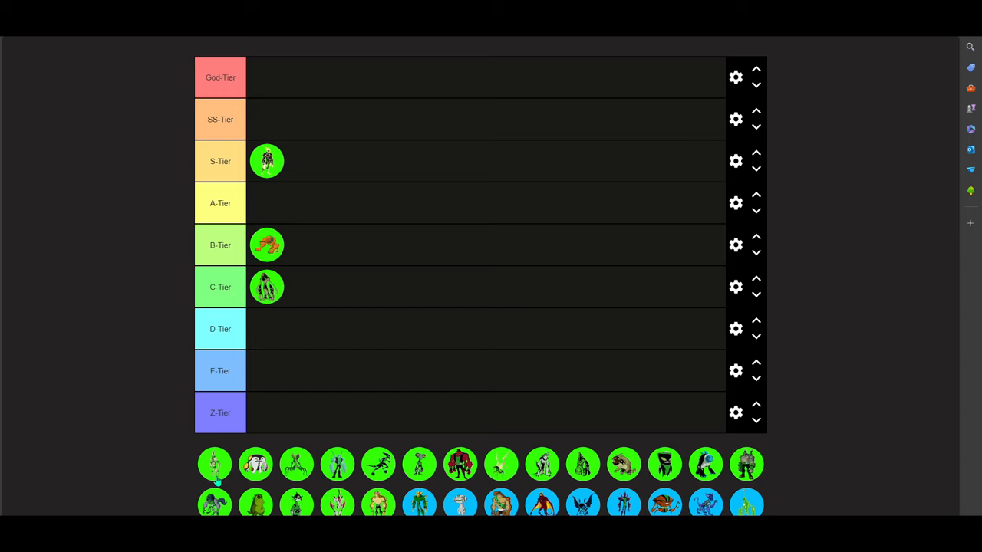
{"action": "left_click_drag", "start_coordinate": [214, 464], "coordinate": [307, 244]}
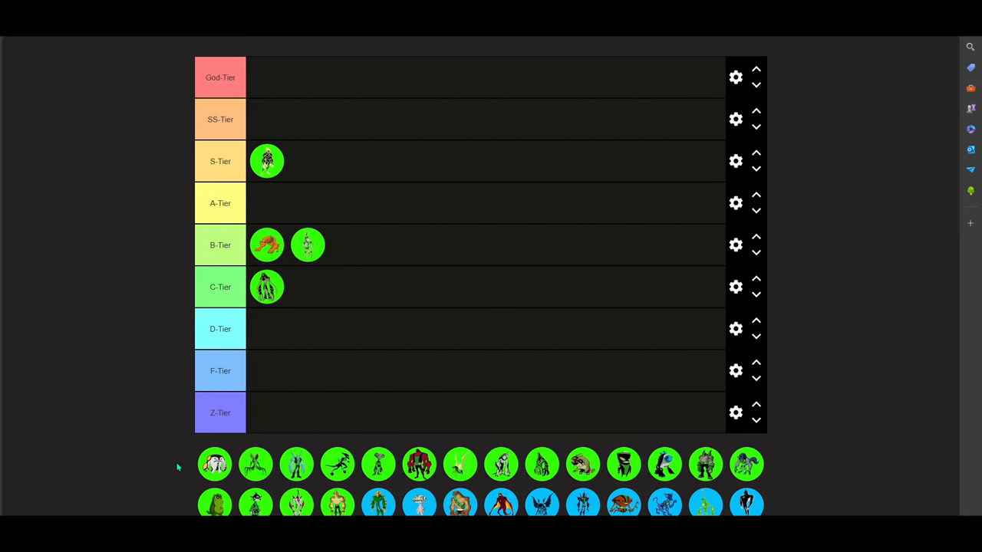
{"action": "mouse_move", "coordinate": [147, 485]}
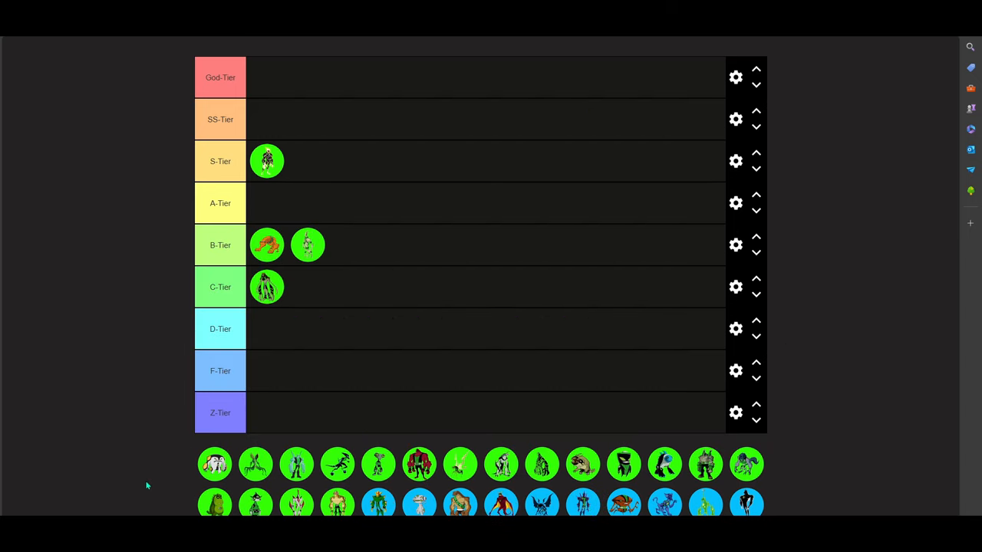
{"action": "left_click_drag", "start_coordinate": [215, 464], "coordinate": [430, 176]}
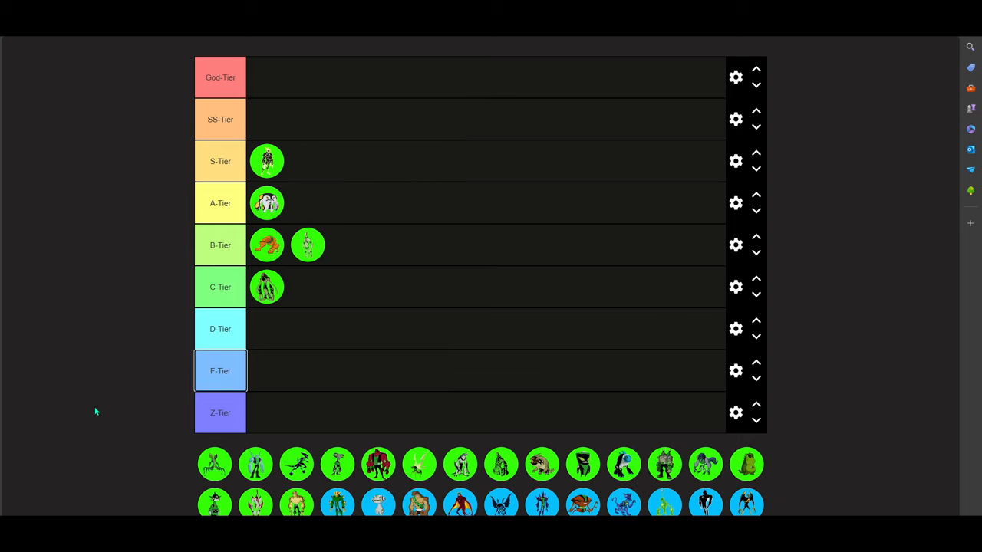
Hover the mantis-like alien over F, C and D tiers before settling it into B-Tier
{"action": "left_click", "coordinate": [220, 329]}
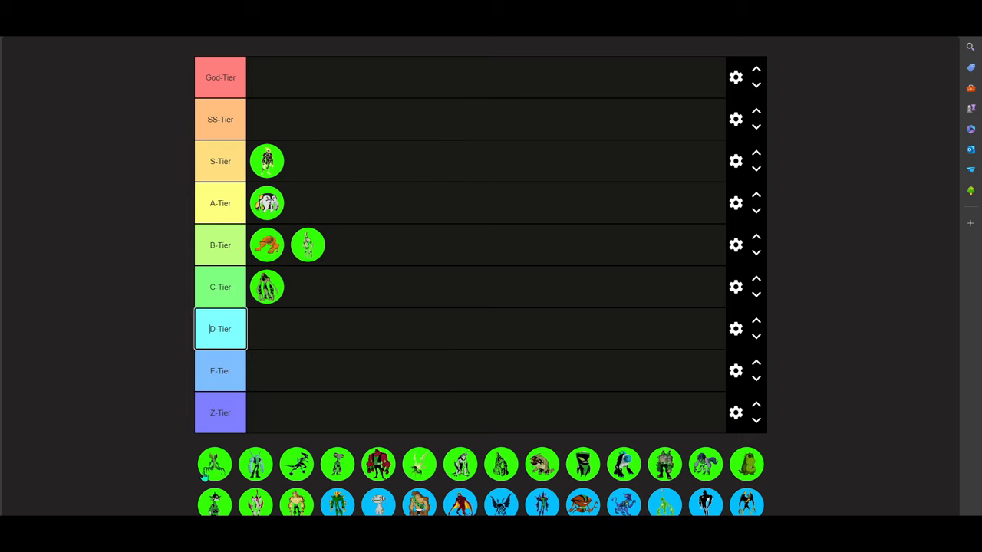
{"action": "left_click_drag", "start_coordinate": [215, 464], "coordinate": [144, 424]}
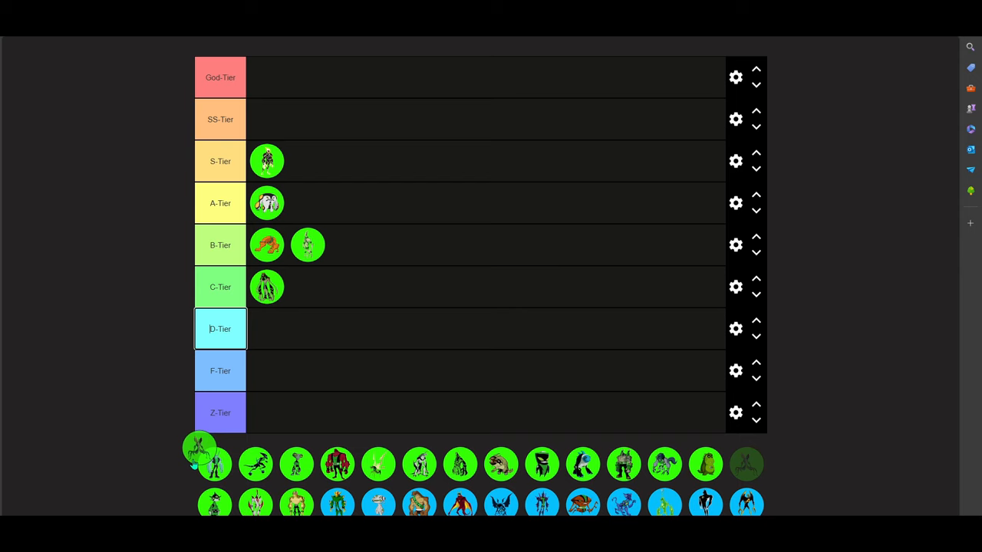
{"action": "left_click_drag", "start_coordinate": [199, 456], "coordinate": [274, 364]}
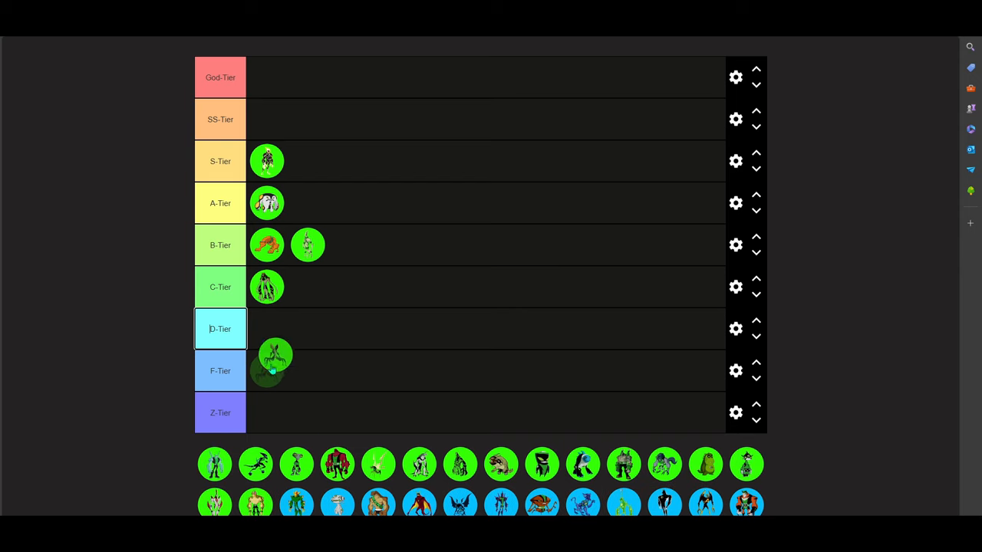
{"action": "left_click_drag", "start_coordinate": [275, 354], "coordinate": [363, 280]}
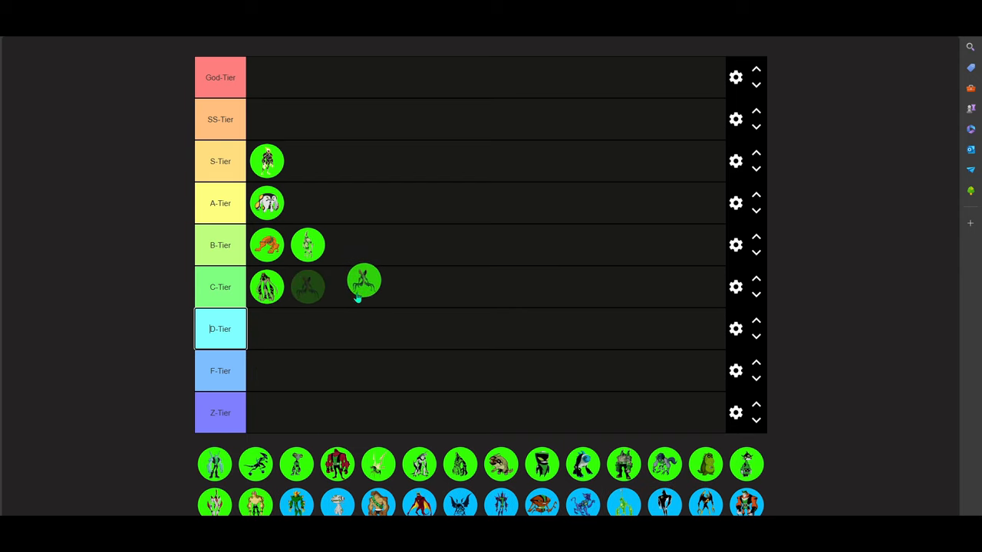
{"action": "left_click_drag", "start_coordinate": [363, 280], "coordinate": [397, 332]}
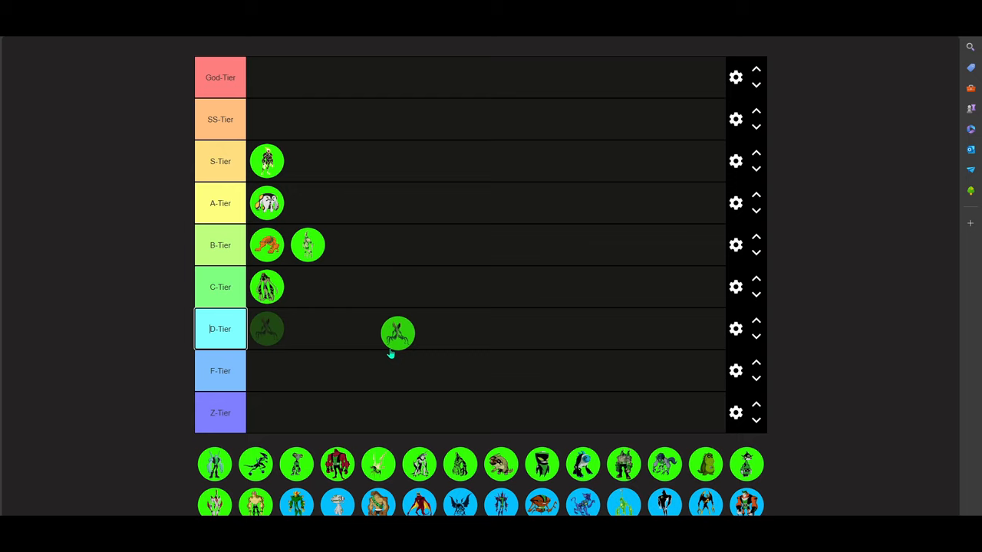
{"action": "left_click_drag", "start_coordinate": [397, 331], "coordinate": [443, 236]}
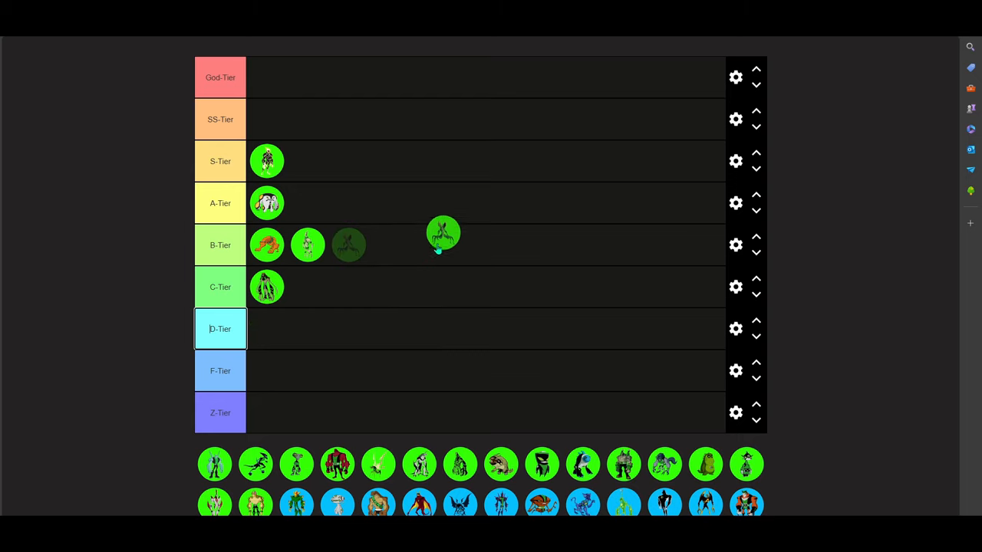
{"action": "left_click_drag", "start_coordinate": [443, 234], "coordinate": [348, 244]}
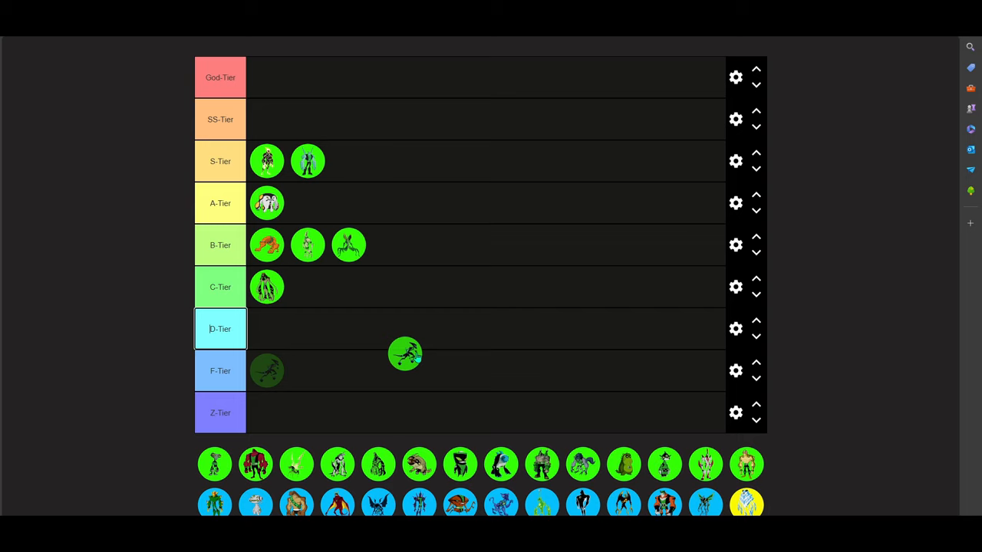
Rank the lizard-like and red four-armed aliens in SS-Tier and the slim green alien in A-Tier
{"action": "left_click_drag", "start_coordinate": [404, 353], "coordinate": [267, 119]}
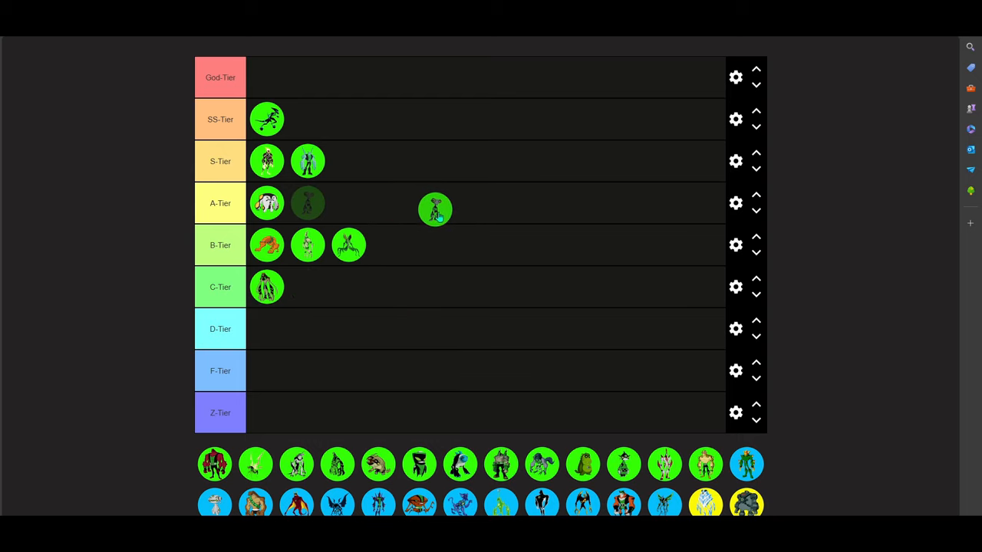
{"action": "left_click_drag", "start_coordinate": [435, 210], "coordinate": [308, 202]}
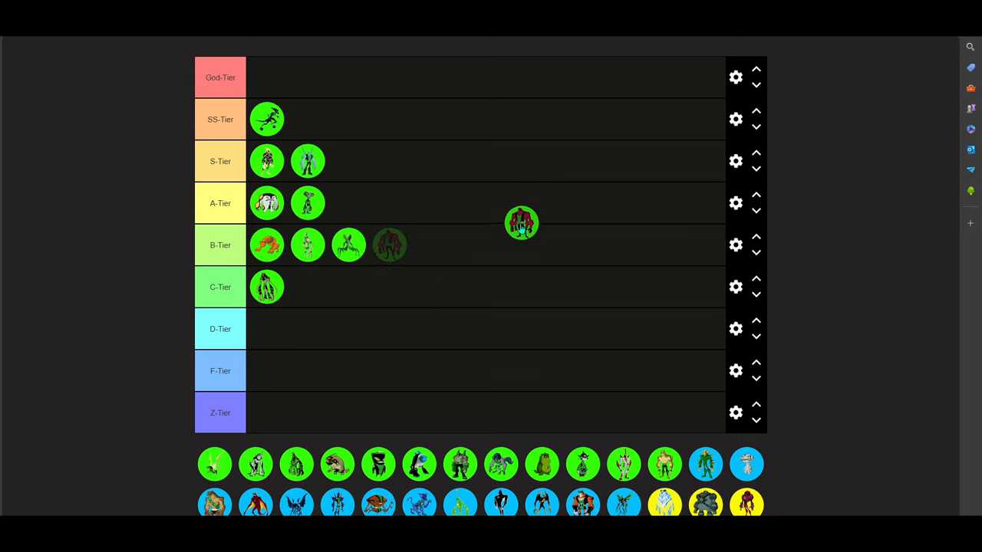
{"action": "left_click_drag", "start_coordinate": [521, 223], "coordinate": [452, 244]}
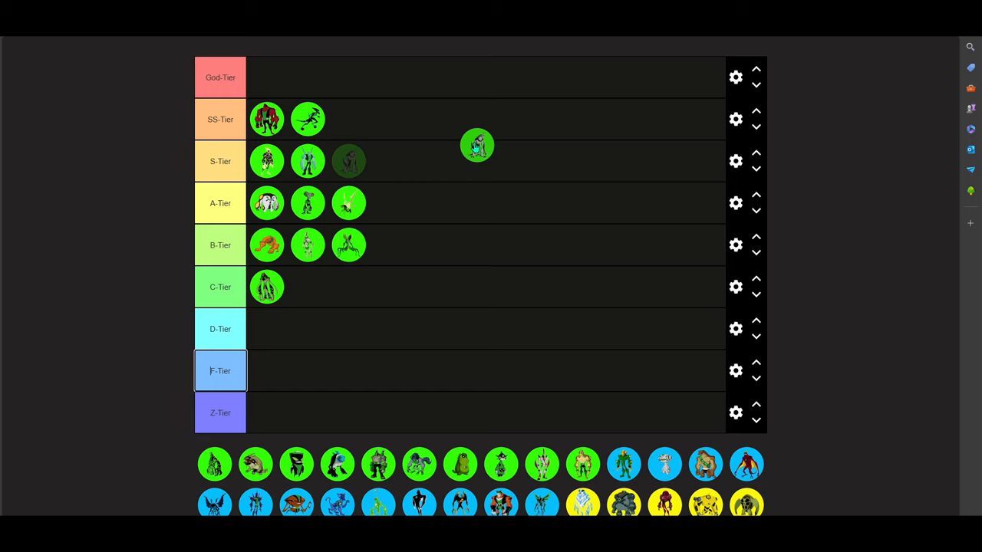
Try the grey ape-like alien in S and B tiers, then put it and the dark green alien in A-Tier
{"action": "left_click_drag", "start_coordinate": [348, 161], "coordinate": [390, 244]}
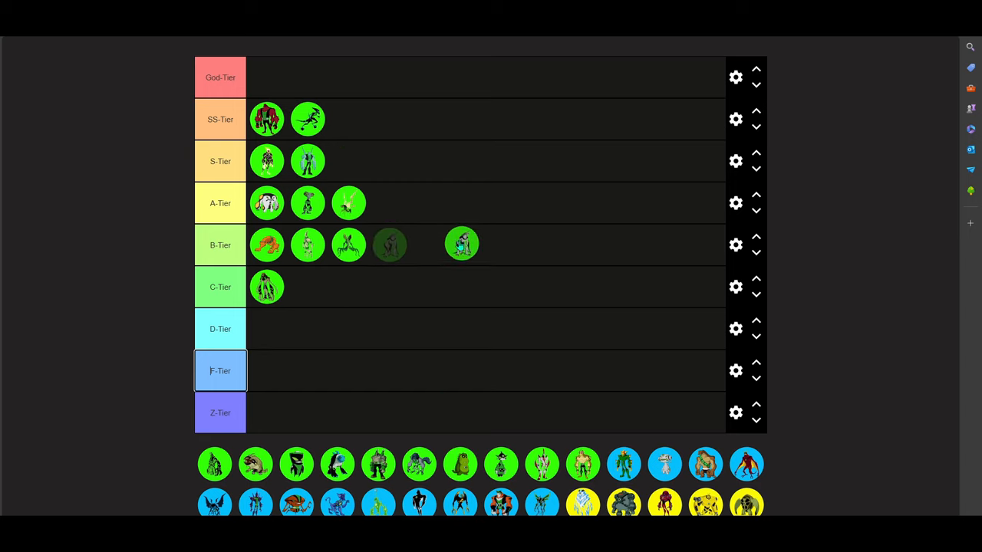
{"action": "left_click_drag", "start_coordinate": [460, 244], "coordinate": [465, 228]}
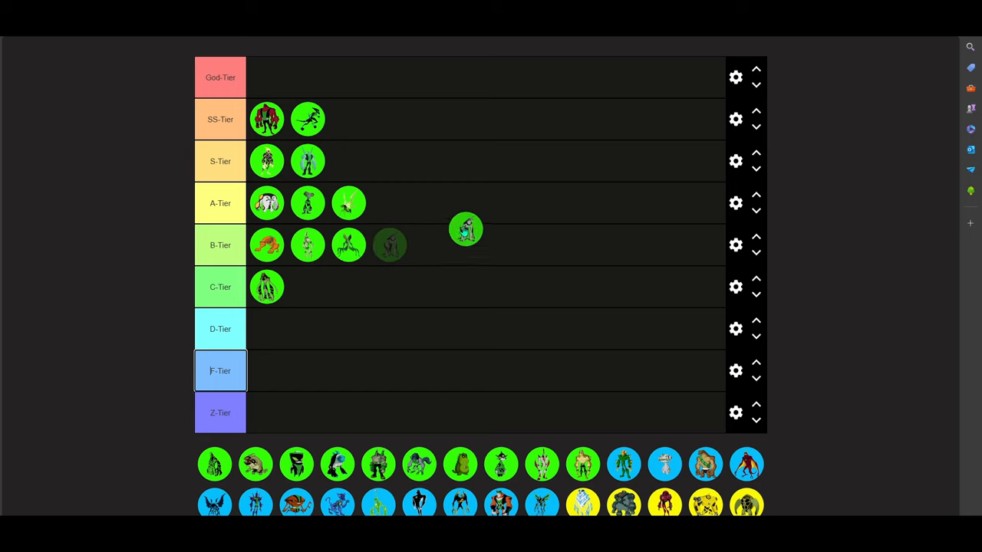
{"action": "left_click_drag", "start_coordinate": [465, 229], "coordinate": [466, 245]}
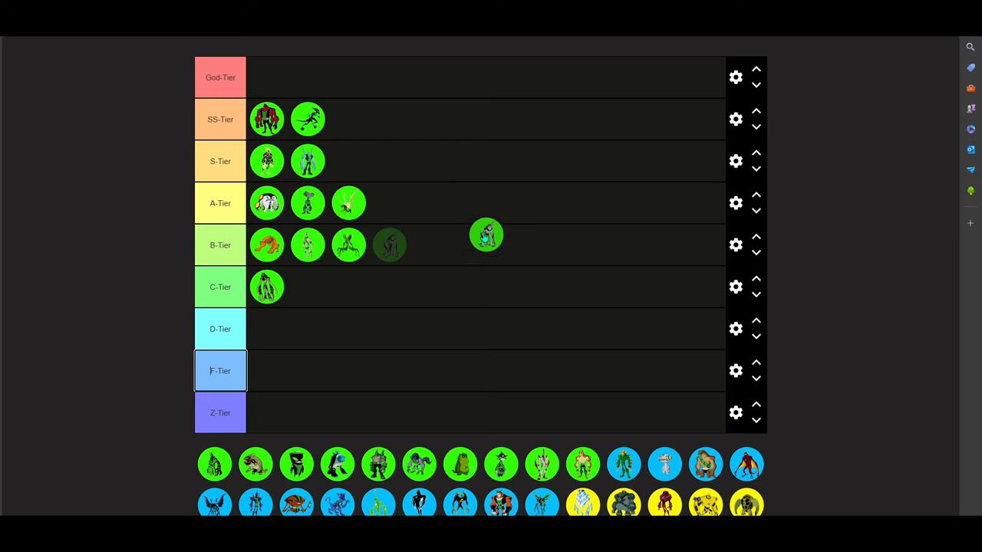
{"action": "left_click_drag", "start_coordinate": [485, 235], "coordinate": [430, 243]}
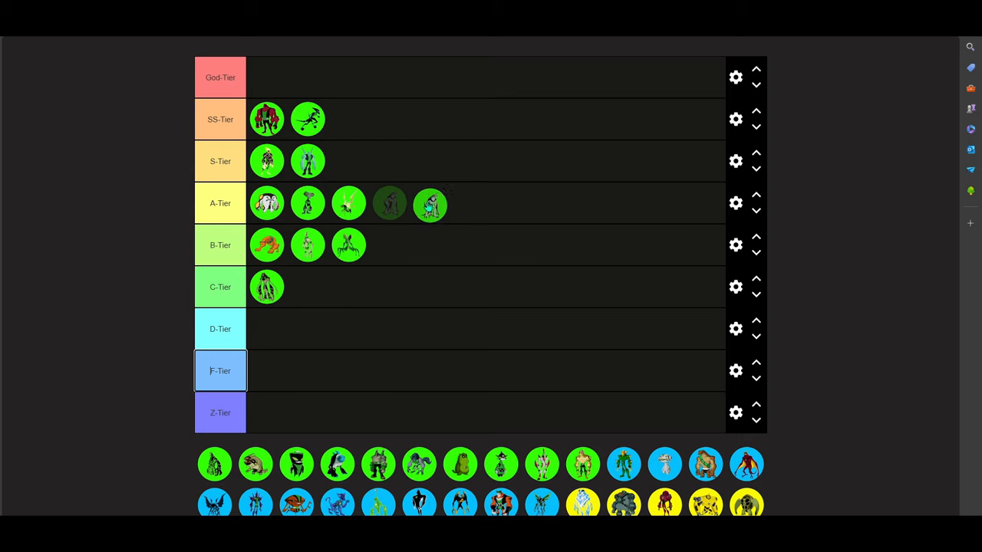
{"action": "left_click_drag", "start_coordinate": [389, 203], "coordinate": [389, 245]}
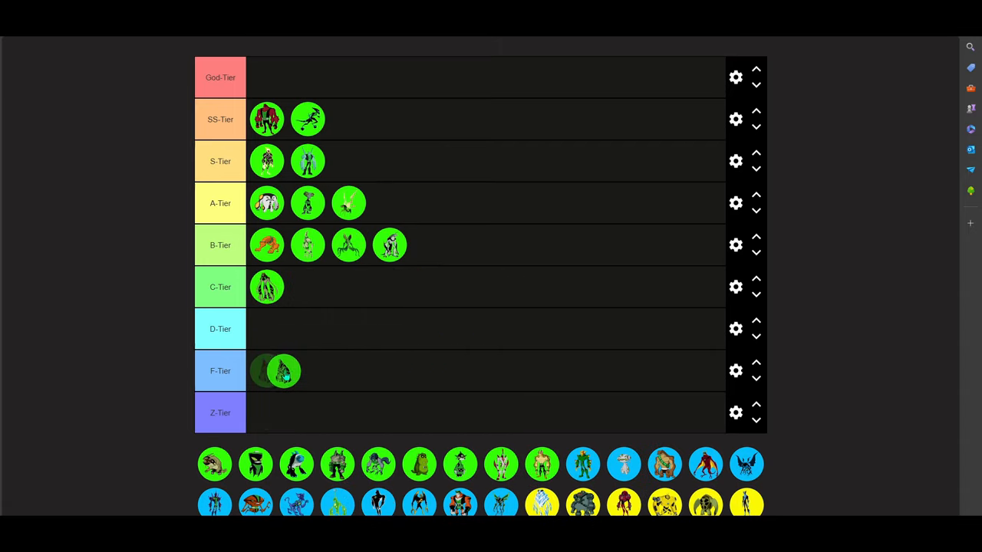
{"action": "left_click_drag", "start_coordinate": [283, 370], "coordinate": [345, 203]}
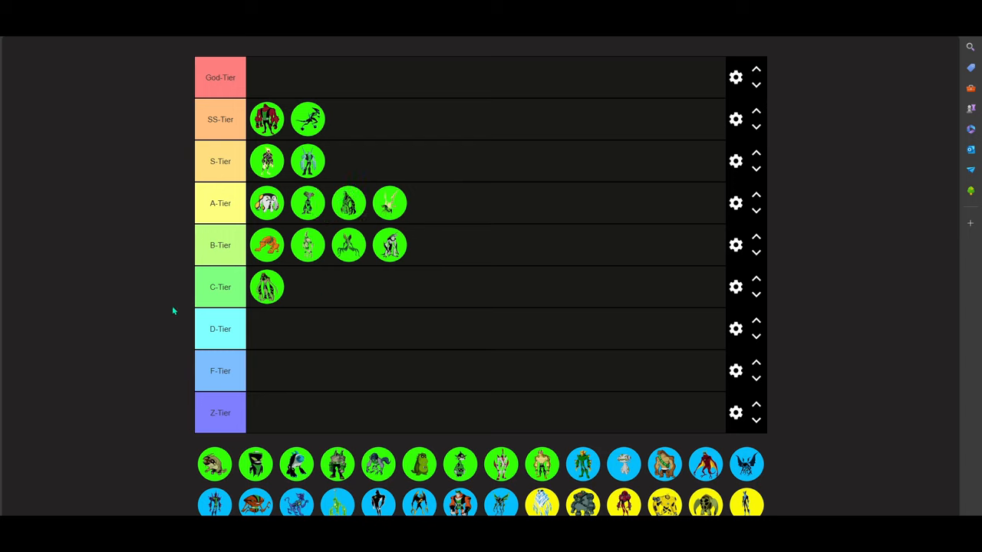
{"action": "mouse_move", "coordinate": [192, 308]}
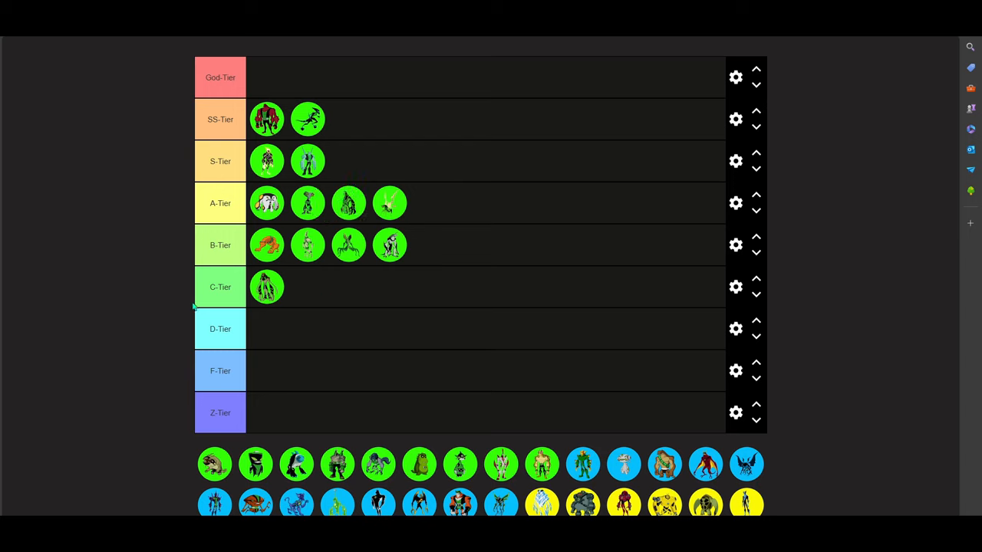
{"action": "mouse_move", "coordinate": [468, 198]}
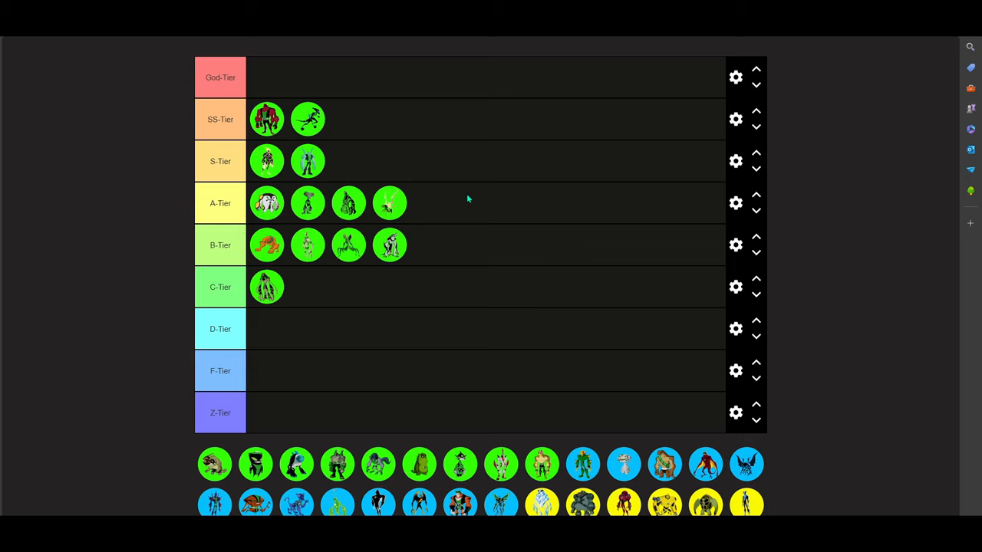
{"action": "mouse_move", "coordinate": [640, 227]}
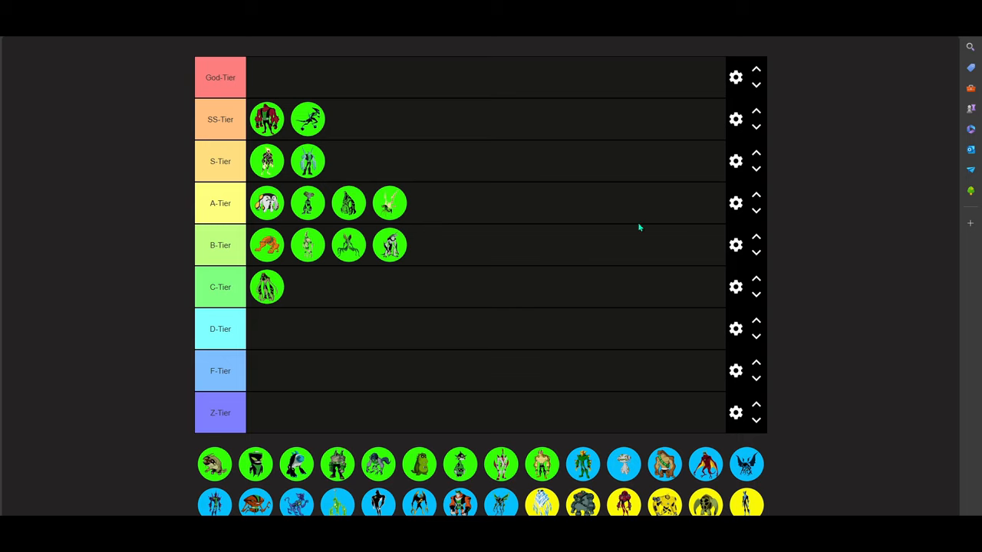
{"action": "mouse_move", "coordinate": [590, 209]}
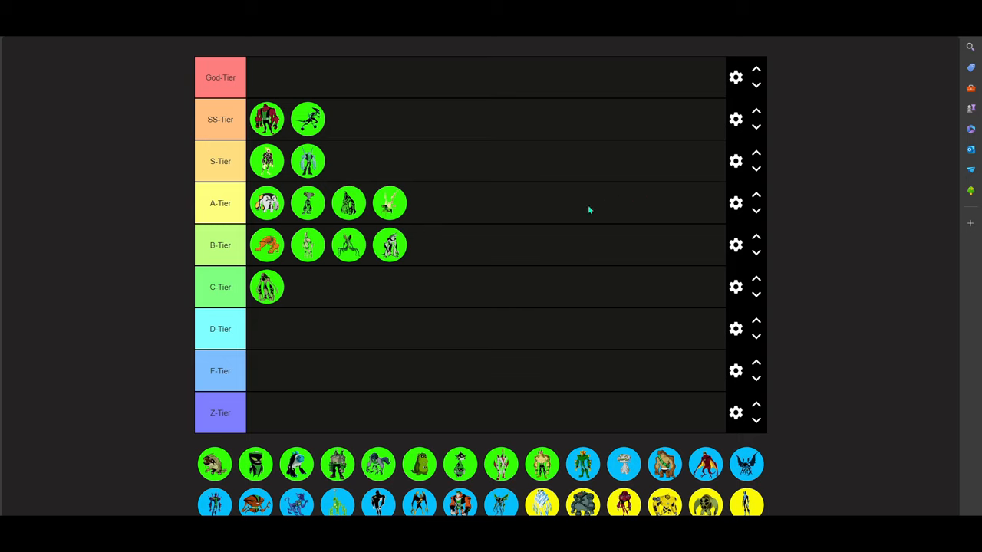
{"action": "mouse_move", "coordinate": [527, 192]}
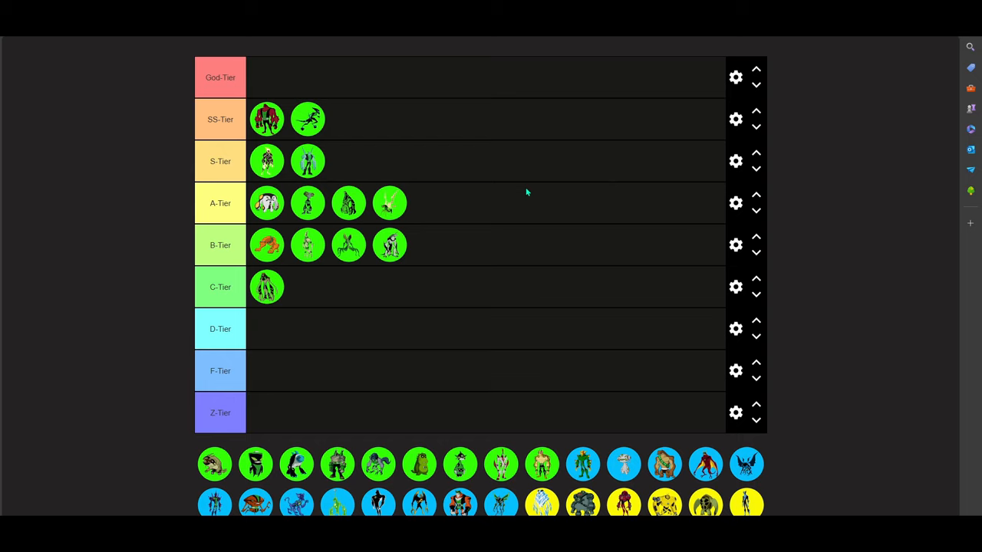
{"action": "mouse_move", "coordinate": [461, 245]}
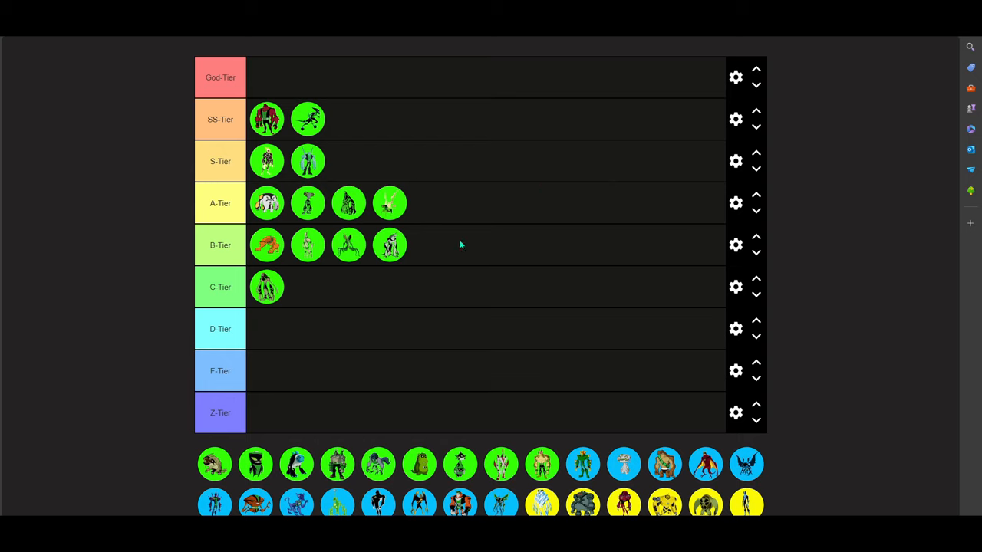
{"action": "mouse_move", "coordinate": [352, 253]}
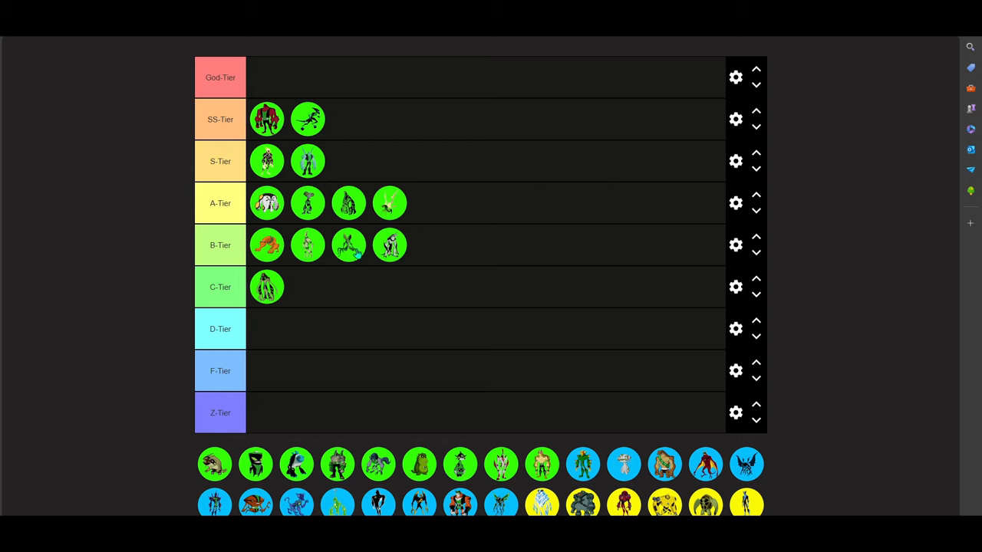
{"action": "mouse_move", "coordinate": [405, 261]}
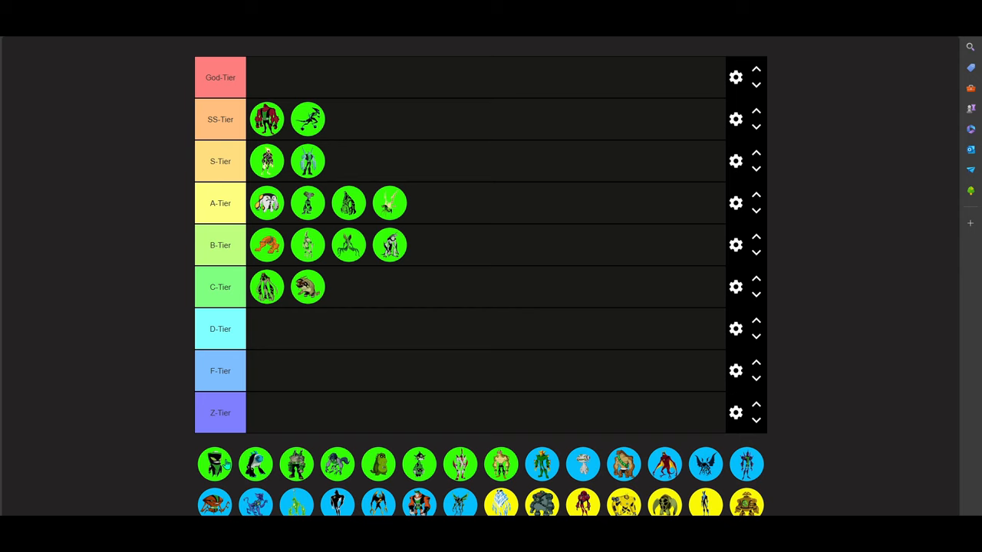
Rank the dark hooded alien in B-Tier, the blue-eyed alien in C-Tier, the teal beast in A-Tier
{"action": "left_click_drag", "start_coordinate": [215, 464], "coordinate": [344, 383]}
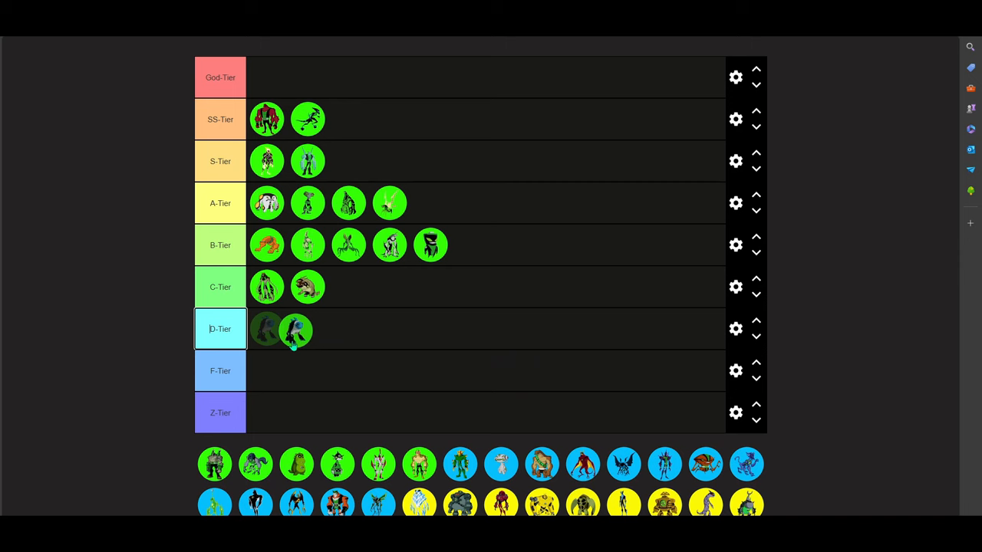
{"action": "left_click_drag", "start_coordinate": [295, 329], "coordinate": [349, 286]}
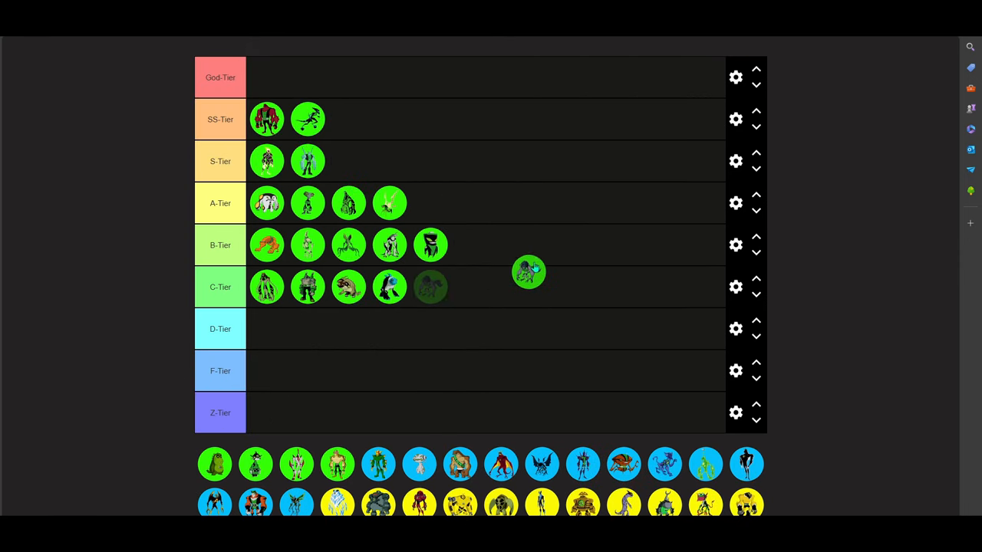
{"action": "left_click_drag", "start_coordinate": [528, 271], "coordinate": [429, 203]}
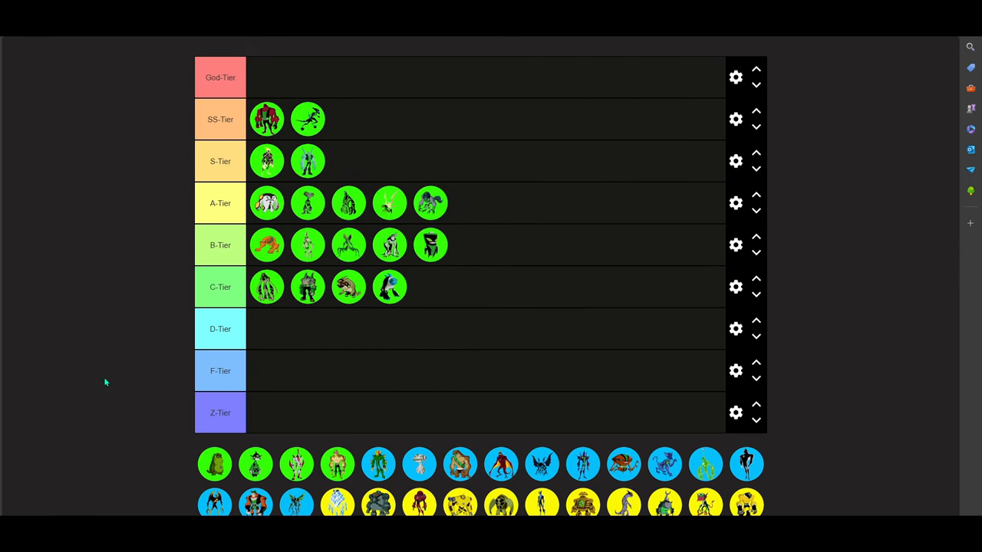
{"action": "mouse_move", "coordinate": [133, 347]}
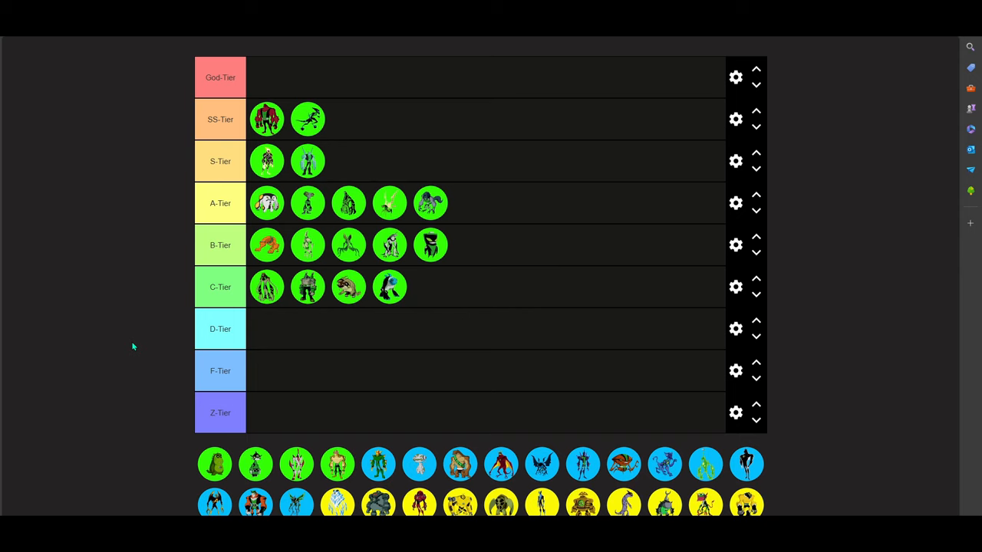
{"action": "mouse_move", "coordinate": [131, 364]}
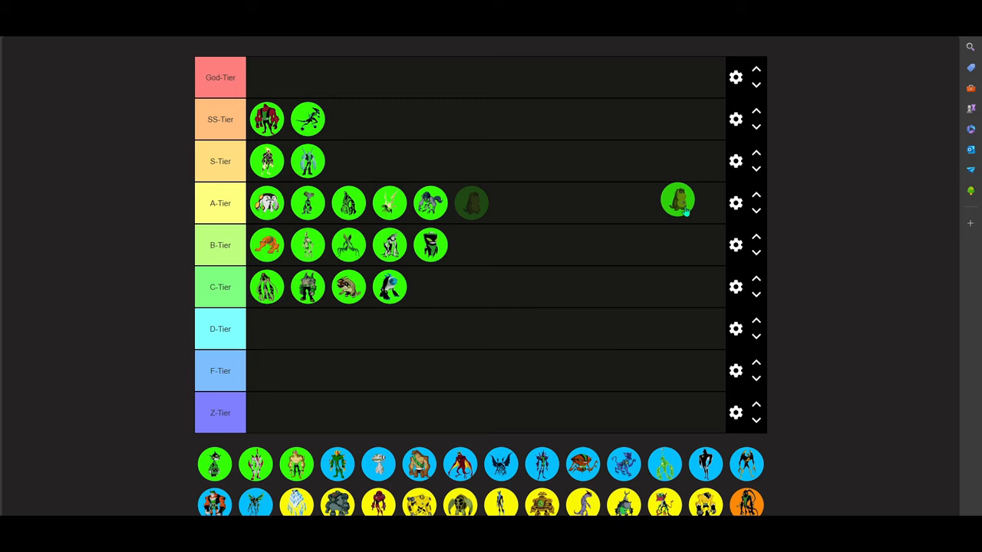
Carry the frog-like alien down into D-Tier, then add the white alien to SS-Tier
{"action": "left_click_drag", "start_coordinate": [677, 200], "coordinate": [649, 190]}
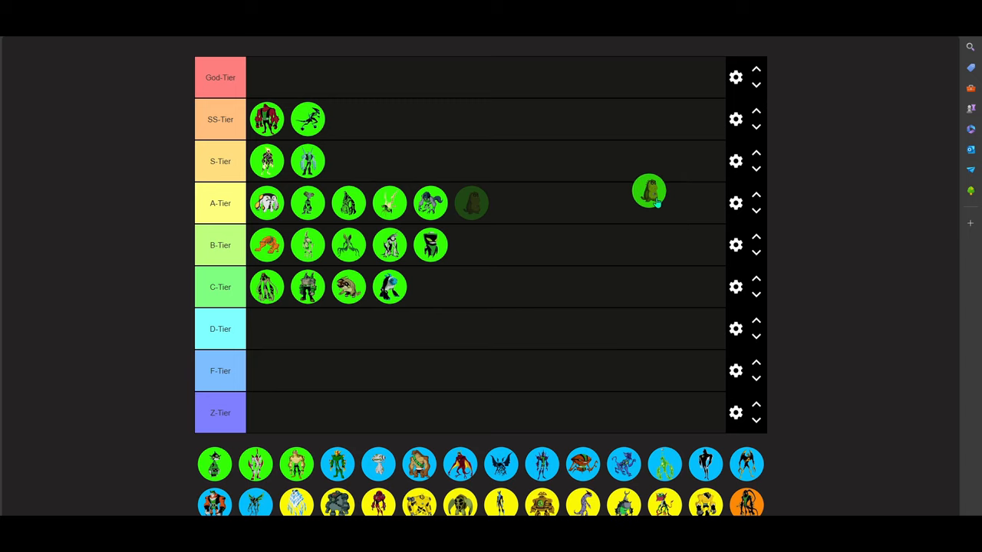
{"action": "left_click_drag", "start_coordinate": [649, 190], "coordinate": [666, 207]}
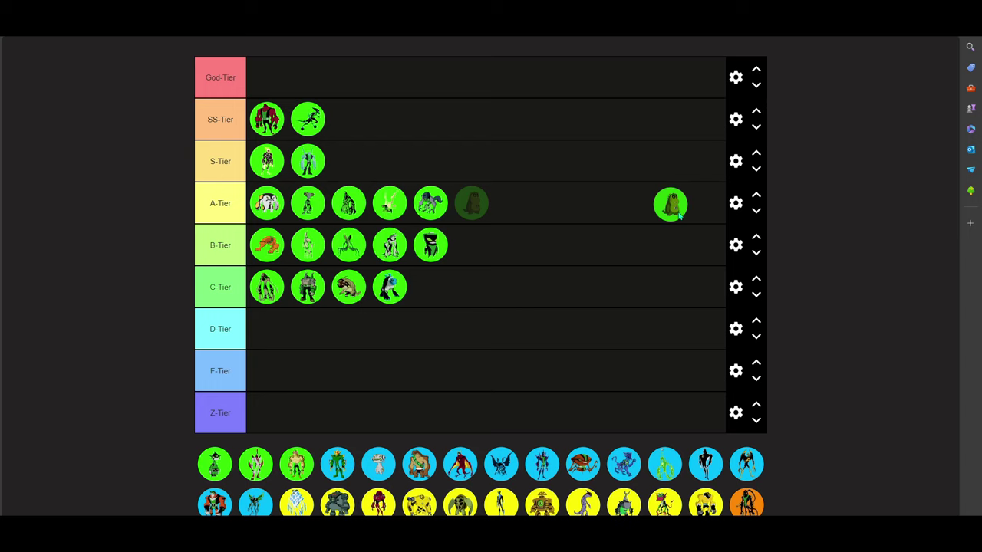
{"action": "left_click_drag", "start_coordinate": [671, 204], "coordinate": [617, 215]}
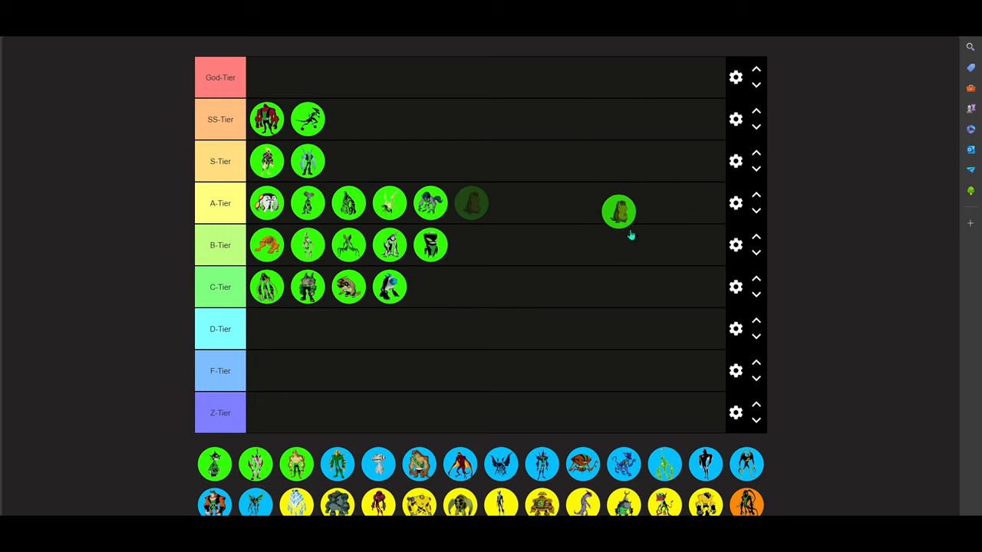
{"action": "left_click_drag", "start_coordinate": [619, 211], "coordinate": [578, 150]}
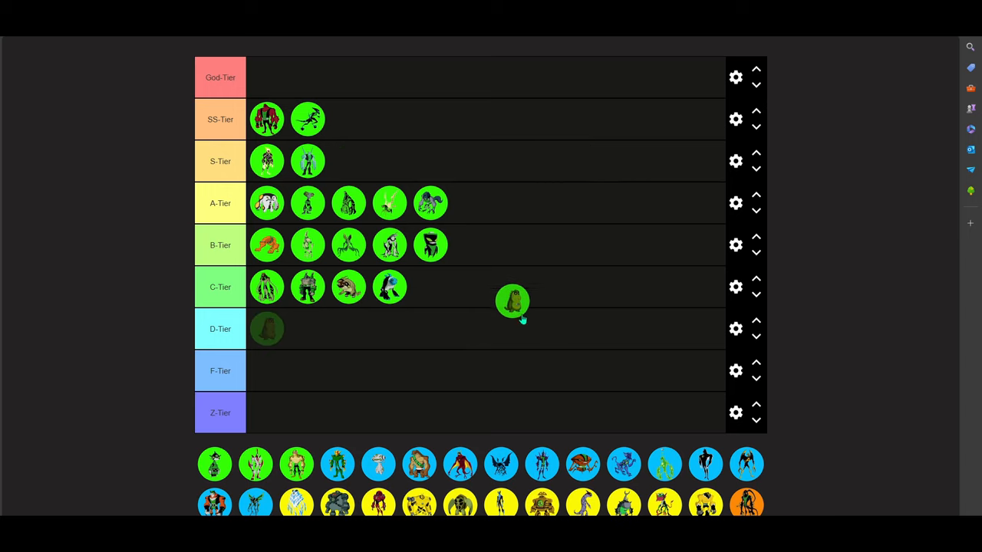
{"action": "left_click_drag", "start_coordinate": [512, 301], "coordinate": [436, 311]}
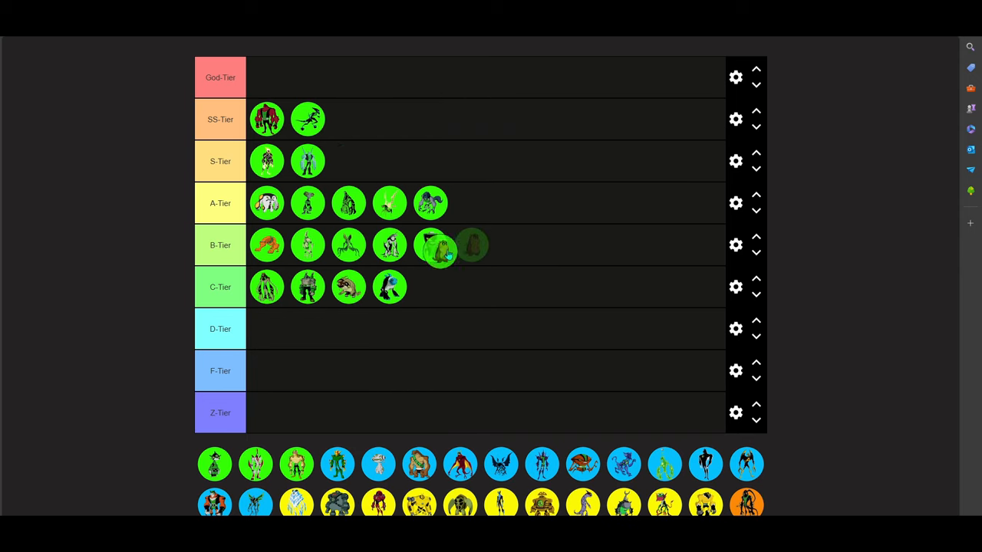
{"action": "left_click_drag", "start_coordinate": [437, 245], "coordinate": [322, 328]}
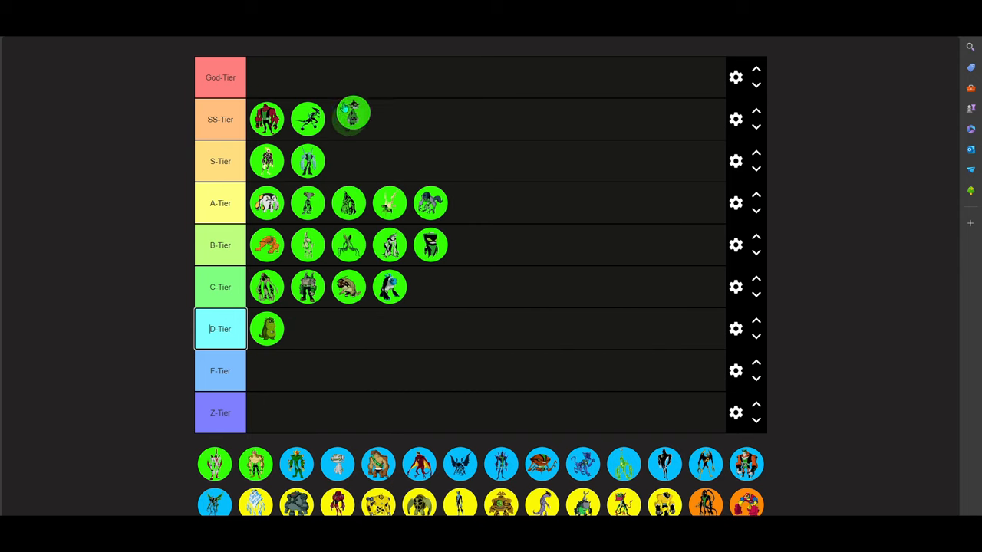
{"action": "left_click_drag", "start_coordinate": [350, 118], "coordinate": [401, 82]}
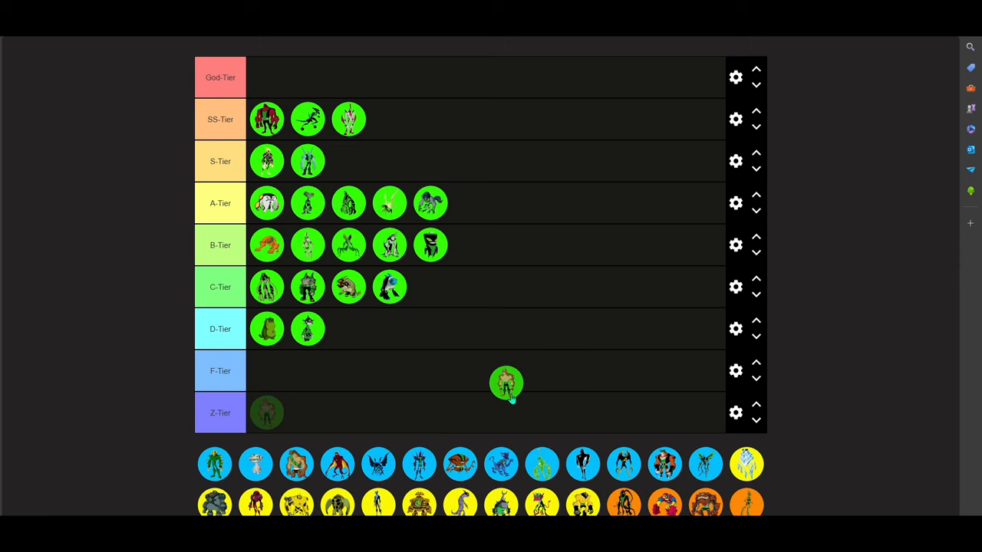
Place the muscular alien as the third icon in D-Tier
{"action": "left_click_drag", "start_coordinate": [506, 384], "coordinate": [627, 319]}
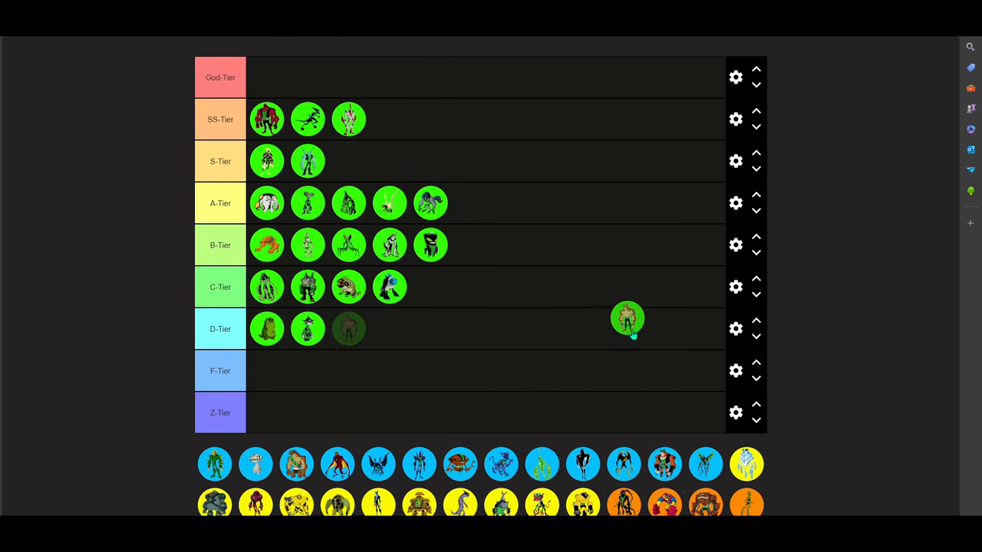
{"action": "left_click_drag", "start_coordinate": [627, 318], "coordinate": [611, 338]}
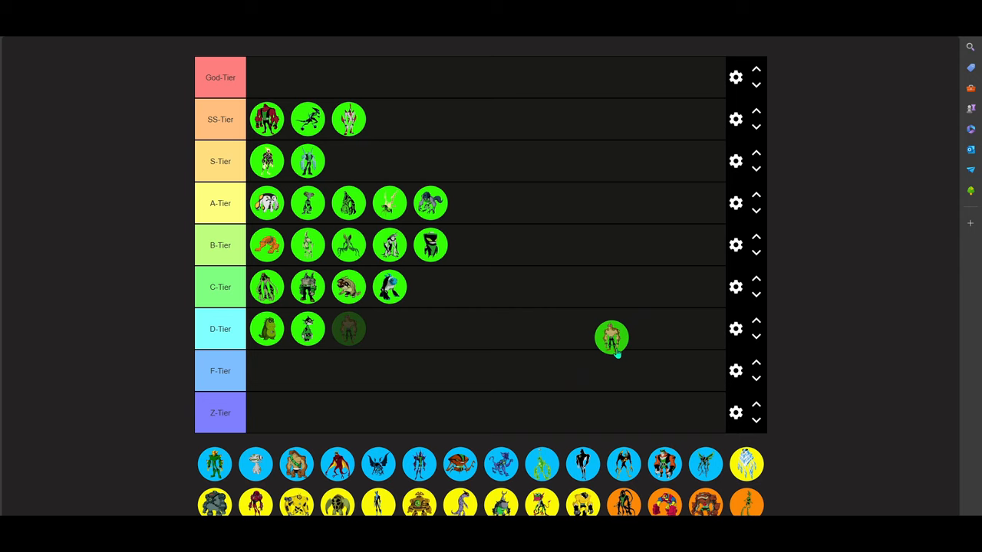
{"action": "left_click_drag", "start_coordinate": [612, 337], "coordinate": [533, 328]}
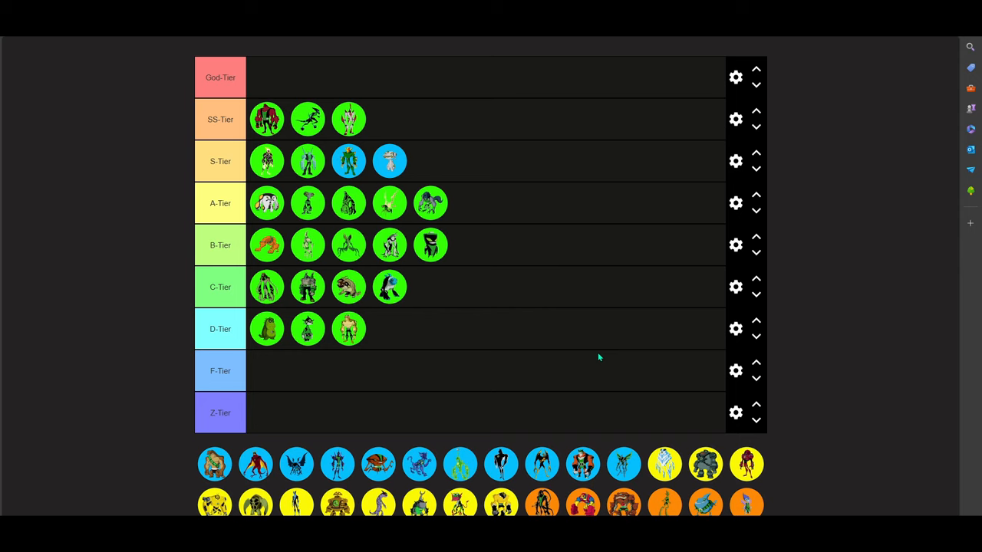
{"action": "mouse_move", "coordinate": [347, 482]}
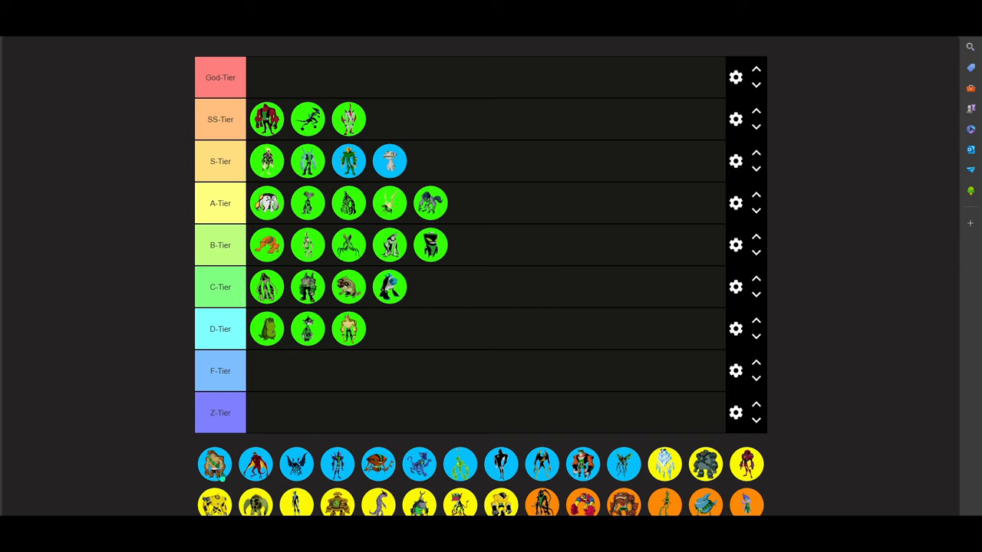
{"action": "mouse_move", "coordinate": [157, 472]}
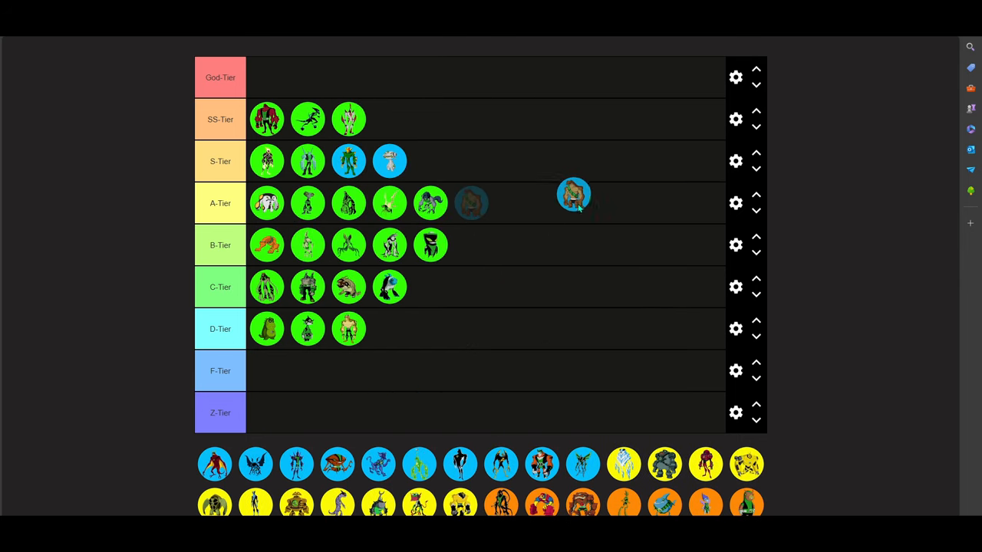
Rank the hulking brown alien in SS-Tier and the blue alien as God-Tier's first icon
{"action": "left_click_drag", "start_coordinate": [574, 195], "coordinate": [479, 297]}
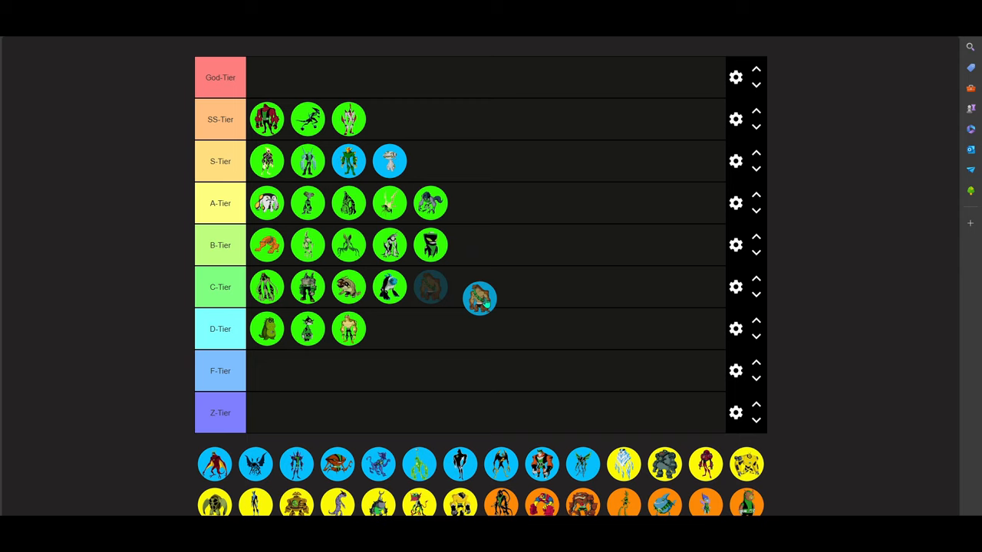
{"action": "left_click_drag", "start_coordinate": [480, 297], "coordinate": [564, 211]}
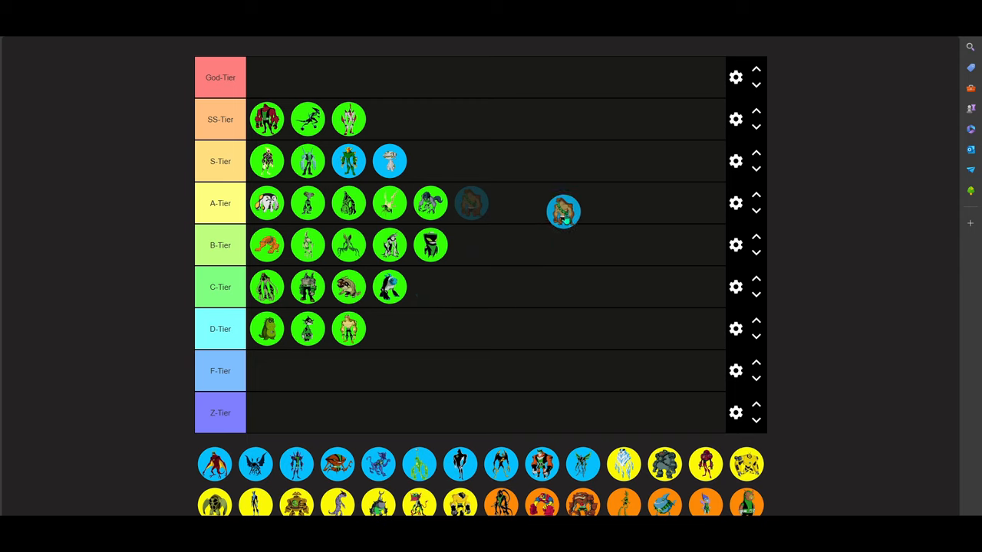
{"action": "left_click_drag", "start_coordinate": [564, 212], "coordinate": [532, 205]}
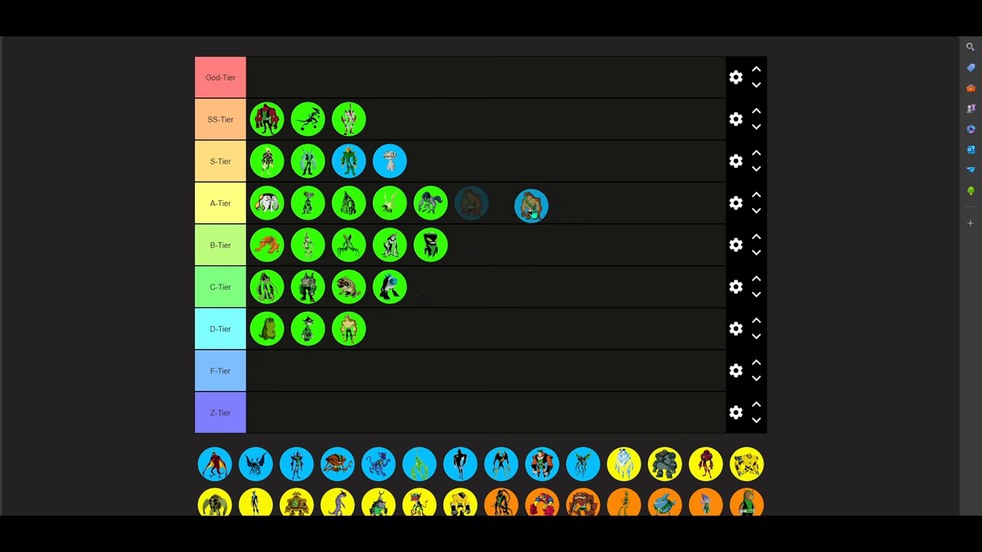
{"action": "left_click_drag", "start_coordinate": [532, 205], "coordinate": [539, 310]}
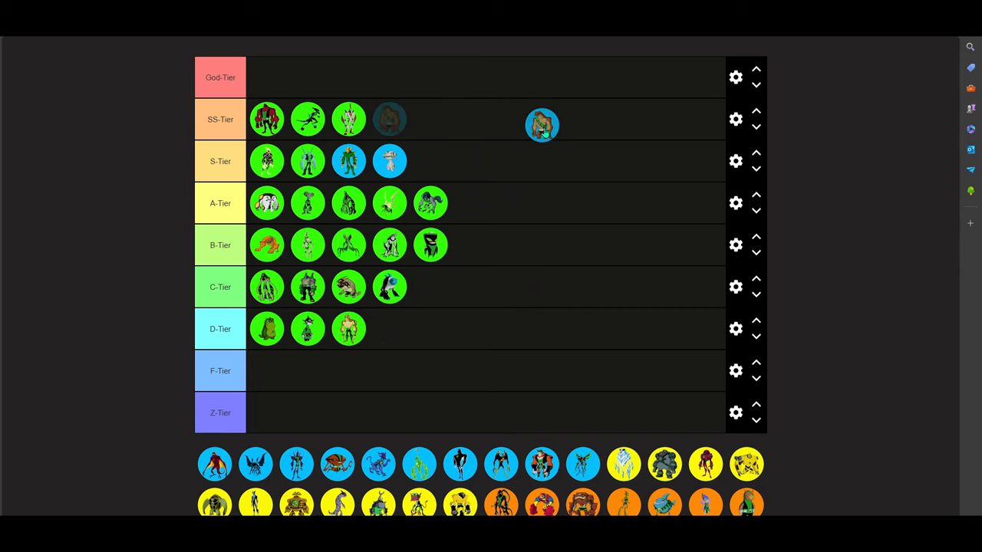
{"action": "left_click_drag", "start_coordinate": [542, 124], "coordinate": [420, 117]}
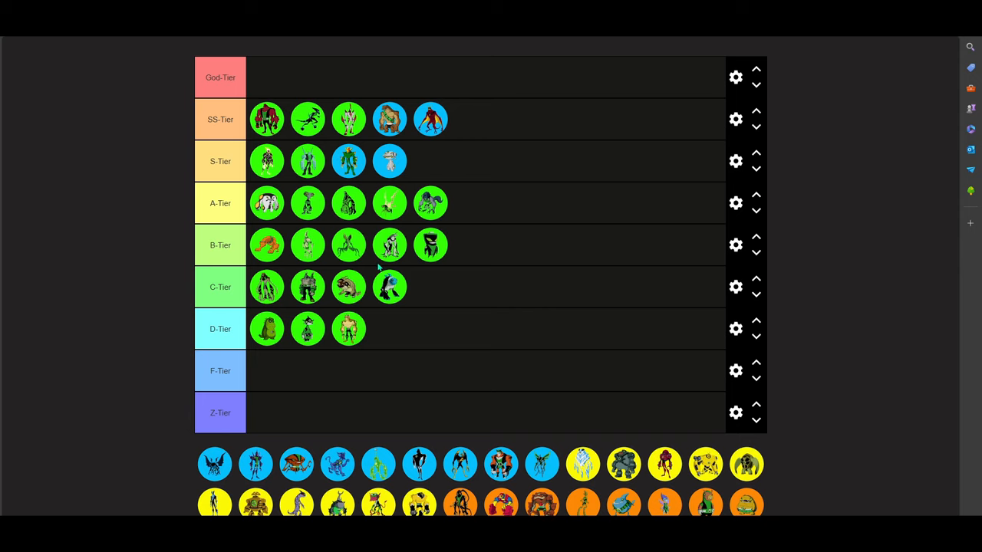
{"action": "mouse_move", "coordinate": [513, 127]}
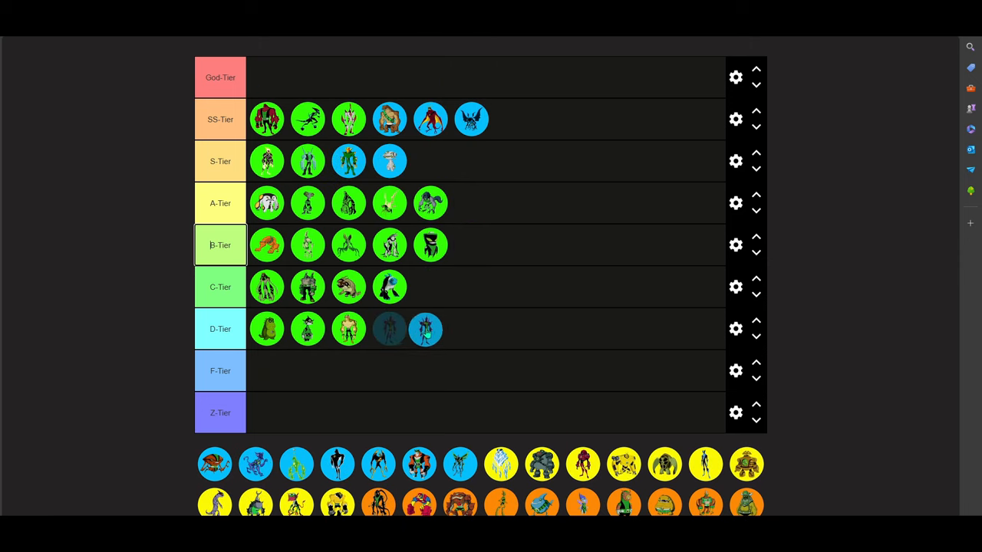
{"action": "left_click_drag", "start_coordinate": [426, 329], "coordinate": [564, 151]}
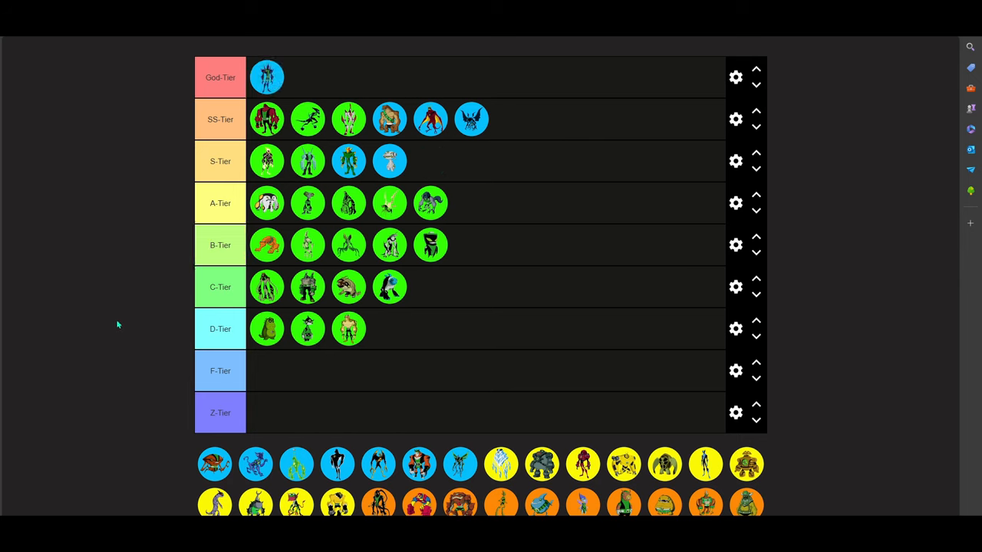
{"action": "mouse_move", "coordinate": [107, 301]}
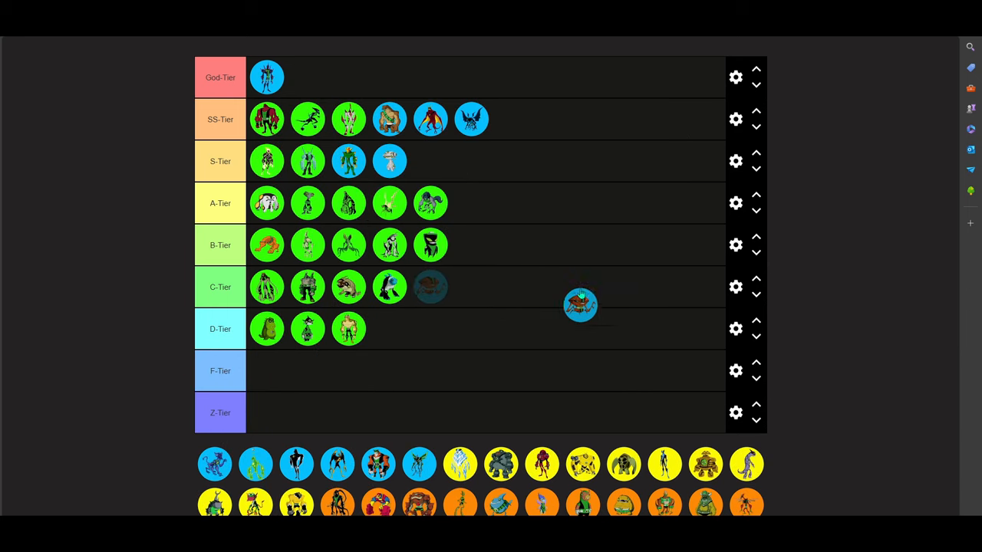
Add the shelled alien to S-Tier and the blue creature alien to SS-Tier
{"action": "left_click_drag", "start_coordinate": [580, 305], "coordinate": [336, 202]}
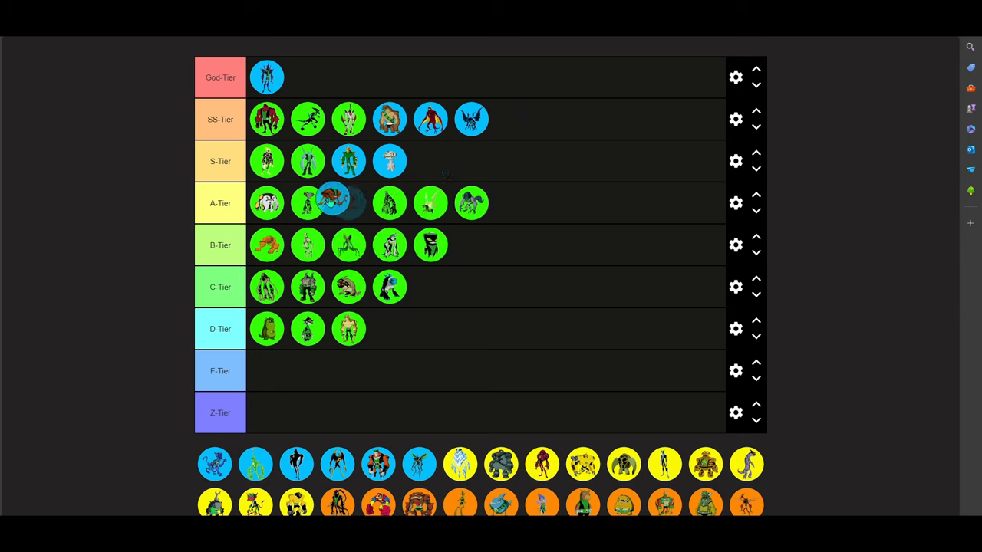
{"action": "left_click_drag", "start_coordinate": [347, 202], "coordinate": [519, 166]}
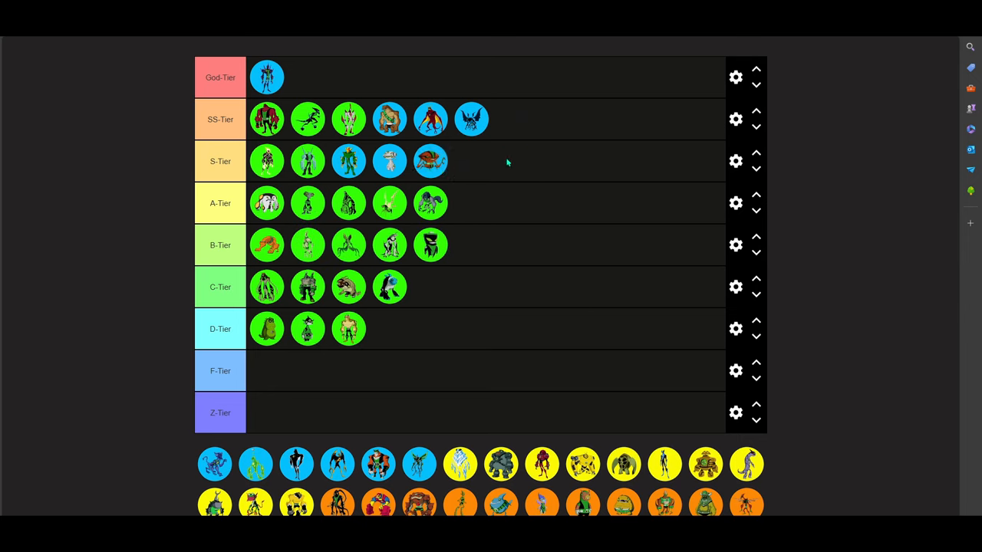
{"action": "mouse_move", "coordinate": [579, 177]}
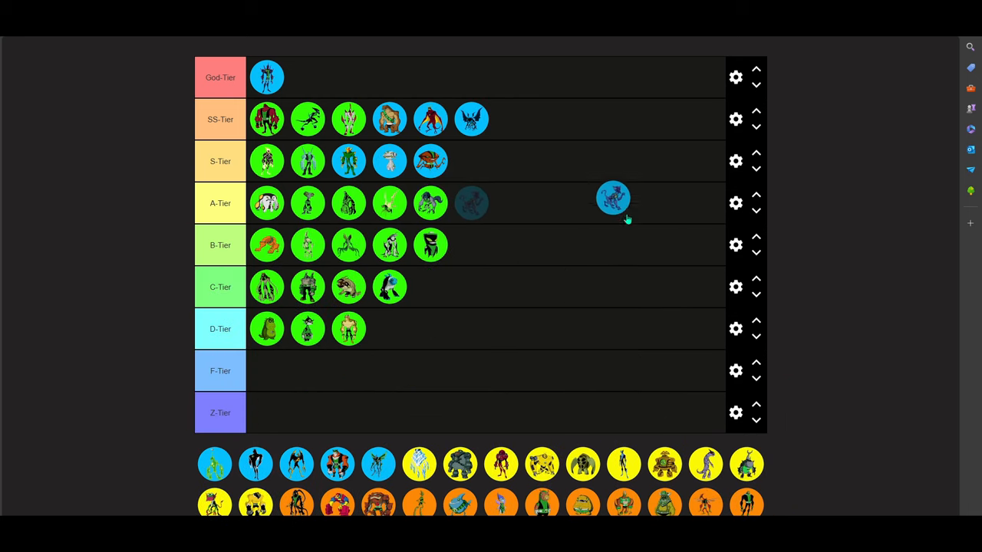
{"action": "left_click_drag", "start_coordinate": [613, 199], "coordinate": [671, 108]}
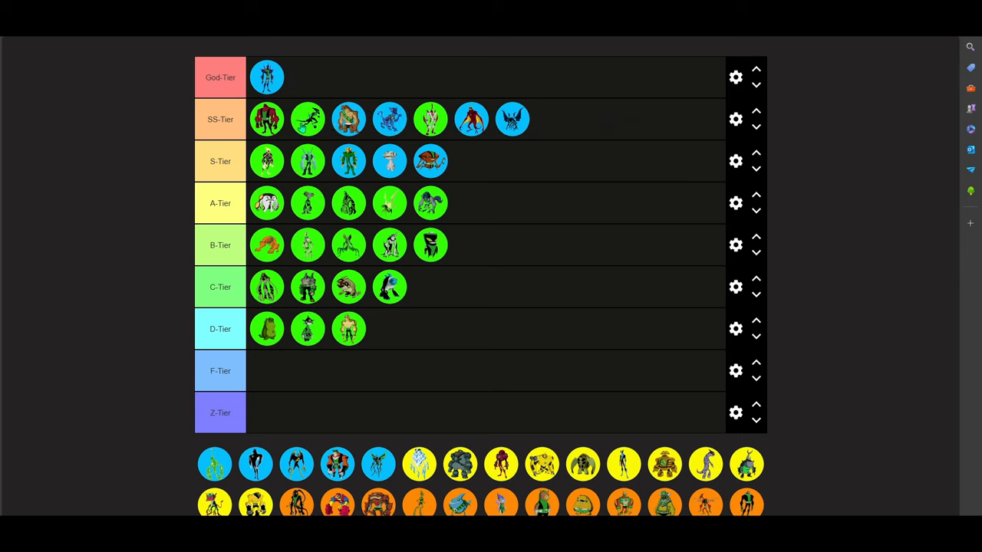
{"action": "mouse_move", "coordinate": [554, 121]}
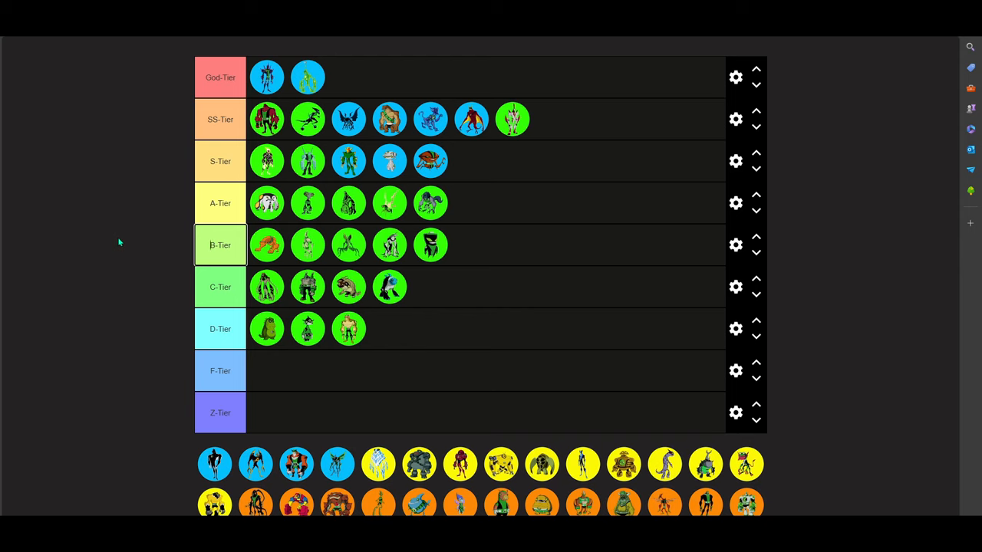
{"action": "mouse_move", "coordinate": [132, 238]}
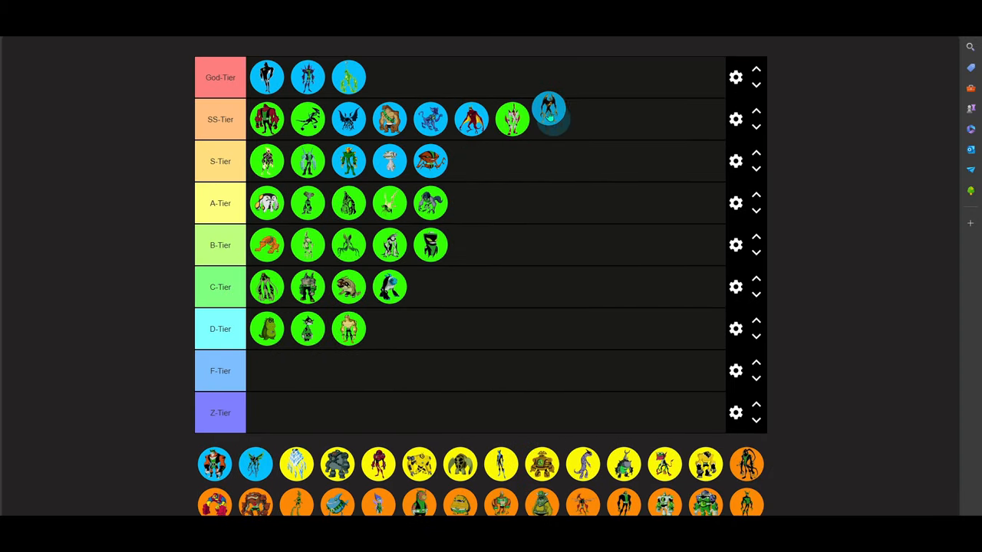
{"action": "left_click_drag", "start_coordinate": [548, 111], "coordinate": [559, 142]}
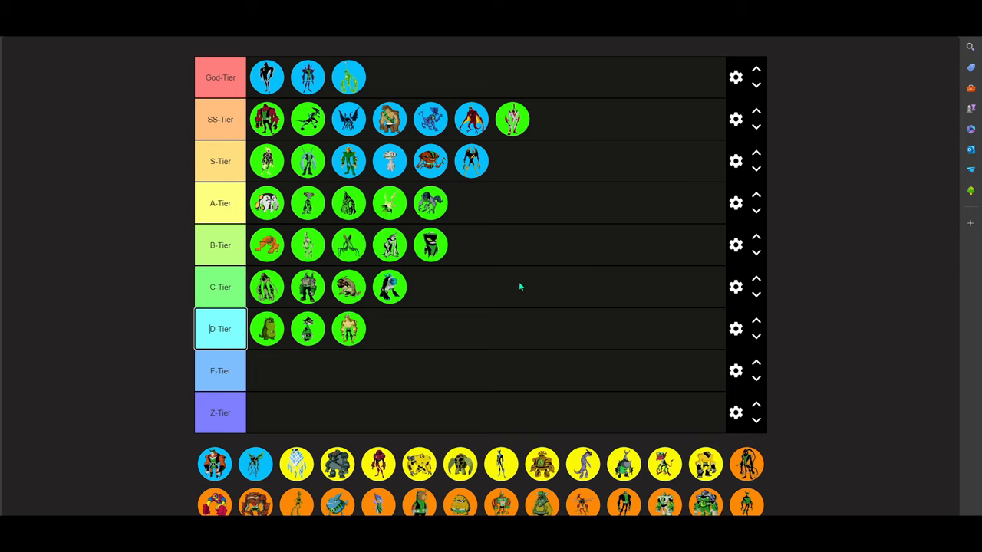
{"action": "mouse_move", "coordinate": [125, 442]}
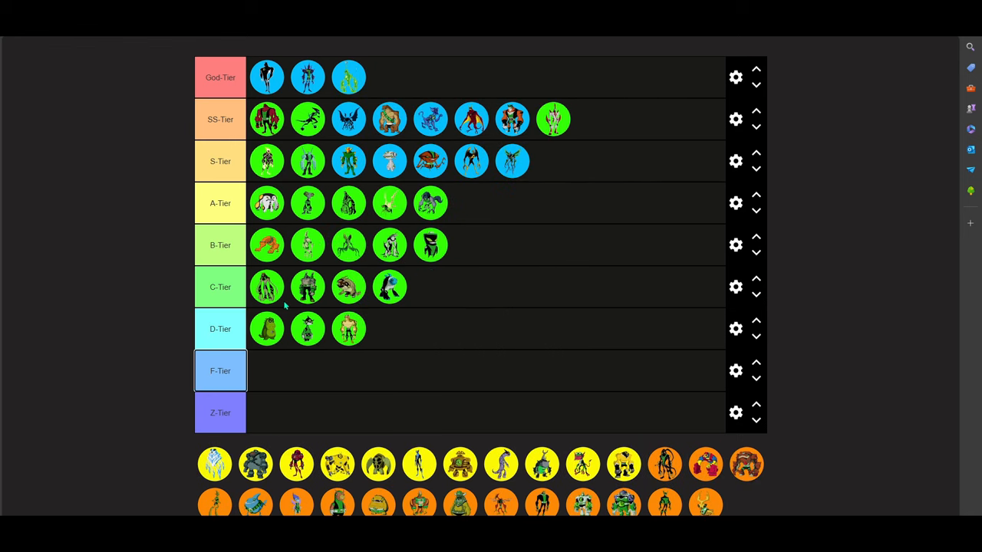
{"action": "mouse_move", "coordinate": [542, 184]}
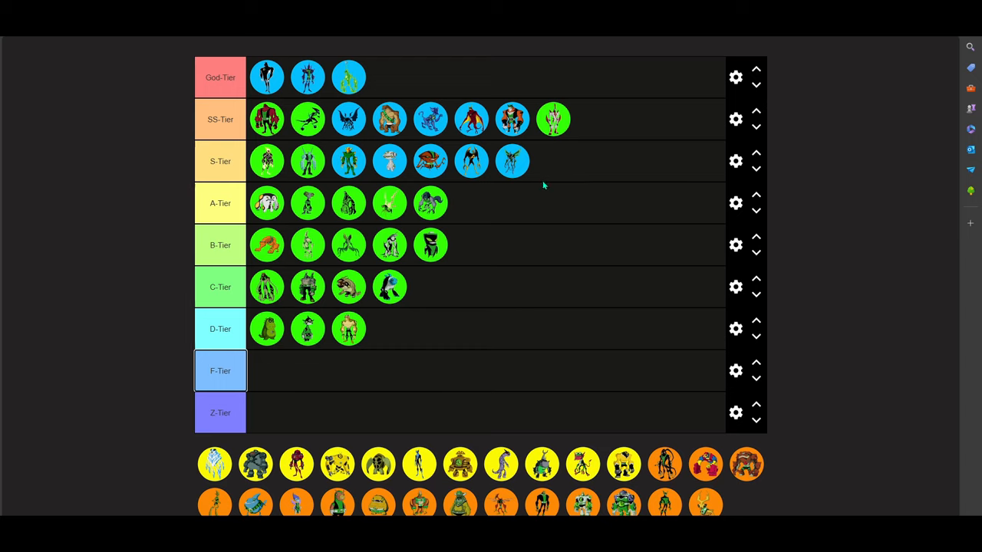
{"action": "mouse_move", "coordinate": [565, 210]}
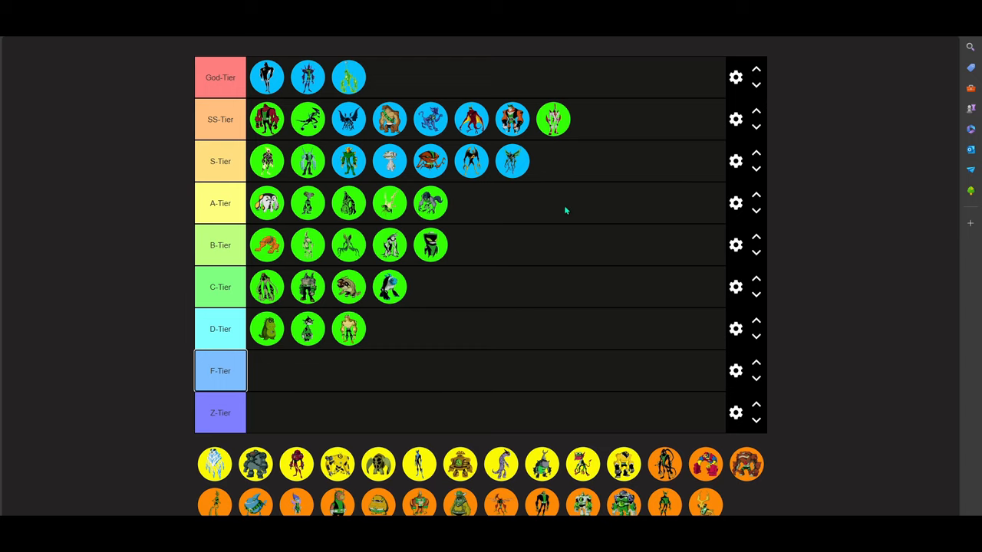
{"action": "mouse_move", "coordinate": [594, 207]}
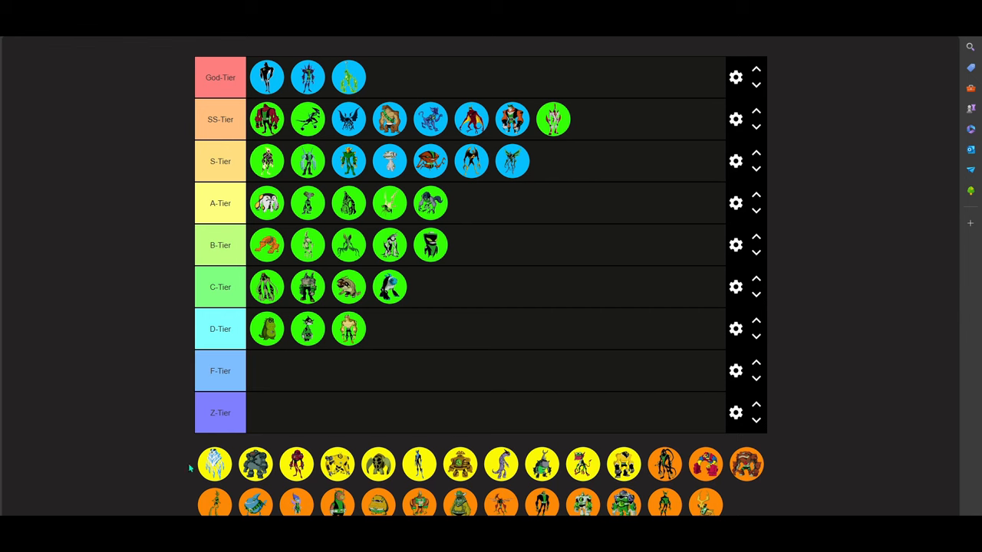
Carry the yellow crystal alien from the pool down into B-Tier
{"action": "left_click_drag", "start_coordinate": [214, 464], "coordinate": [667, 177]}
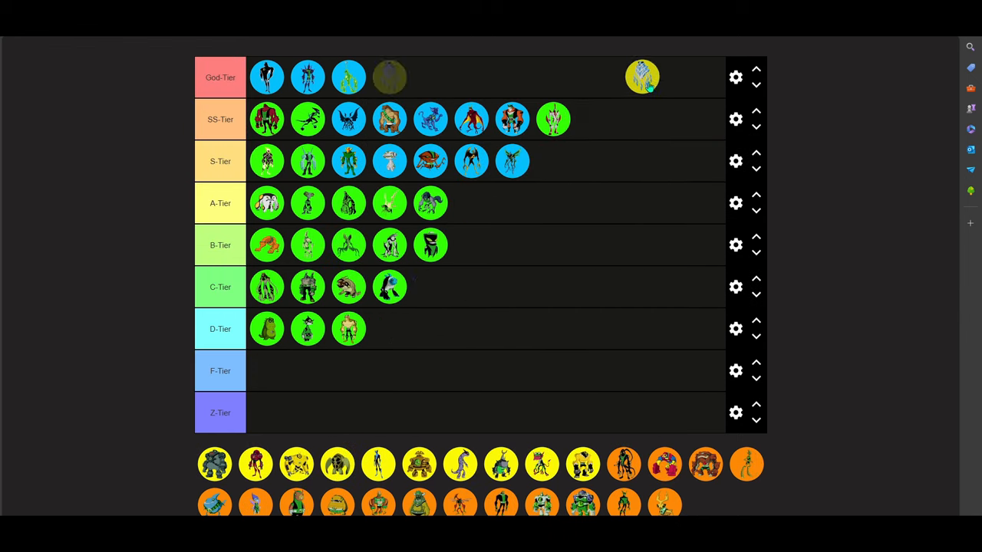
{"action": "left_click_drag", "start_coordinate": [641, 76], "coordinate": [631, 178]}
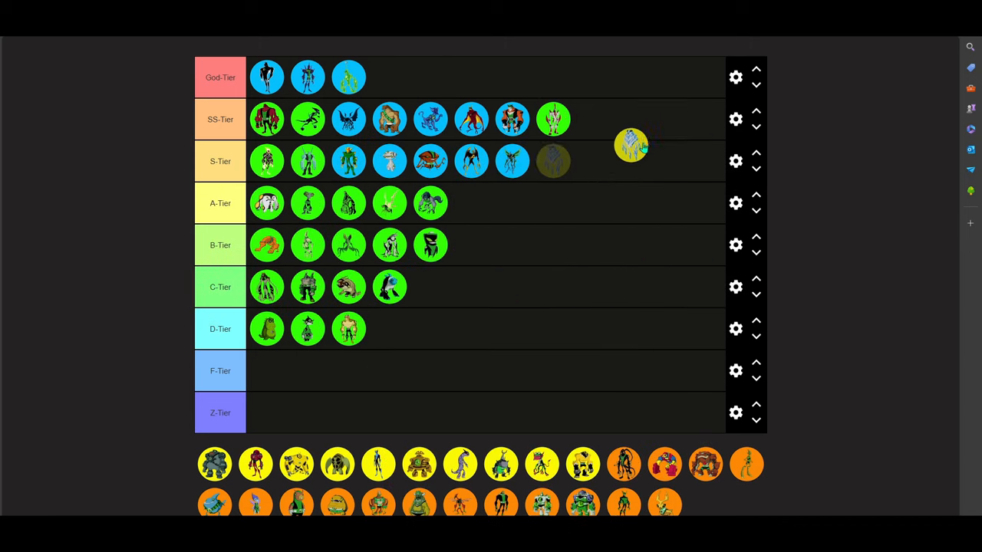
{"action": "left_click_drag", "start_coordinate": [629, 146], "coordinate": [640, 129]}
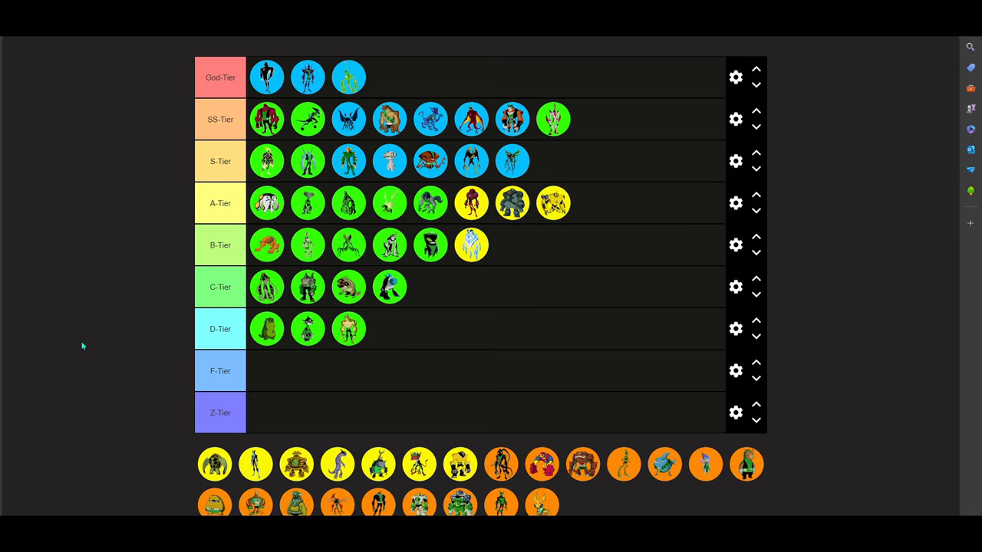
{"action": "mouse_move", "coordinate": [276, 307]}
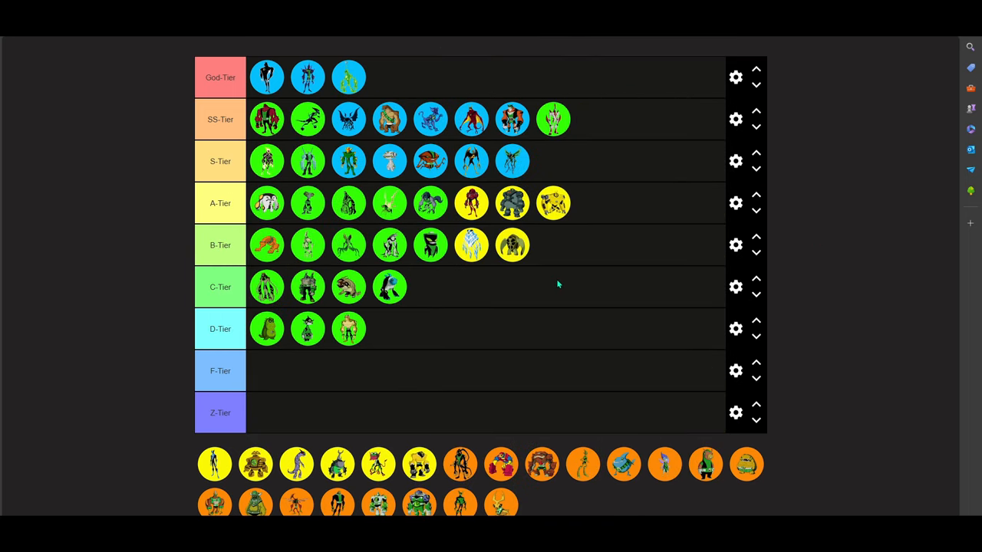
{"action": "mouse_move", "coordinate": [586, 240]}
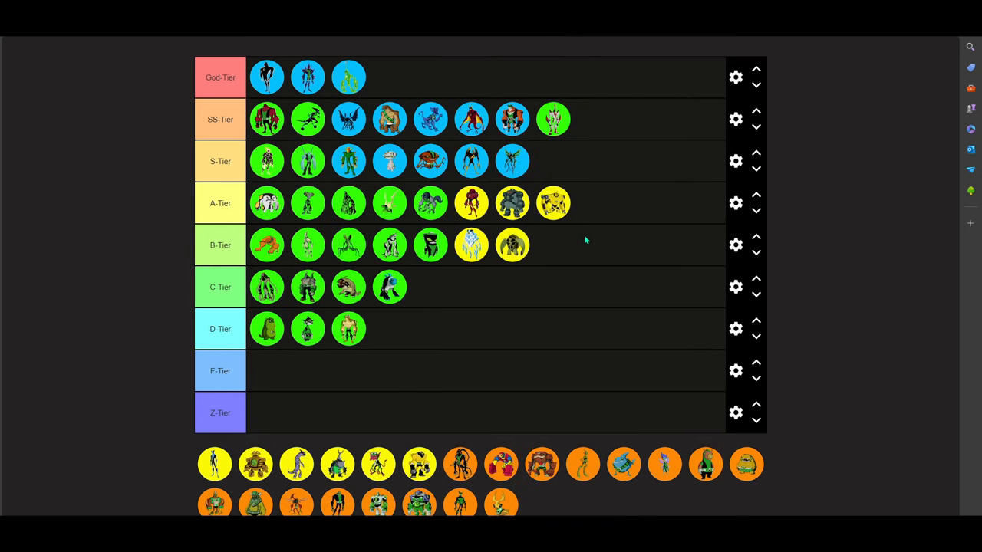
{"action": "mouse_move", "coordinate": [516, 283]}
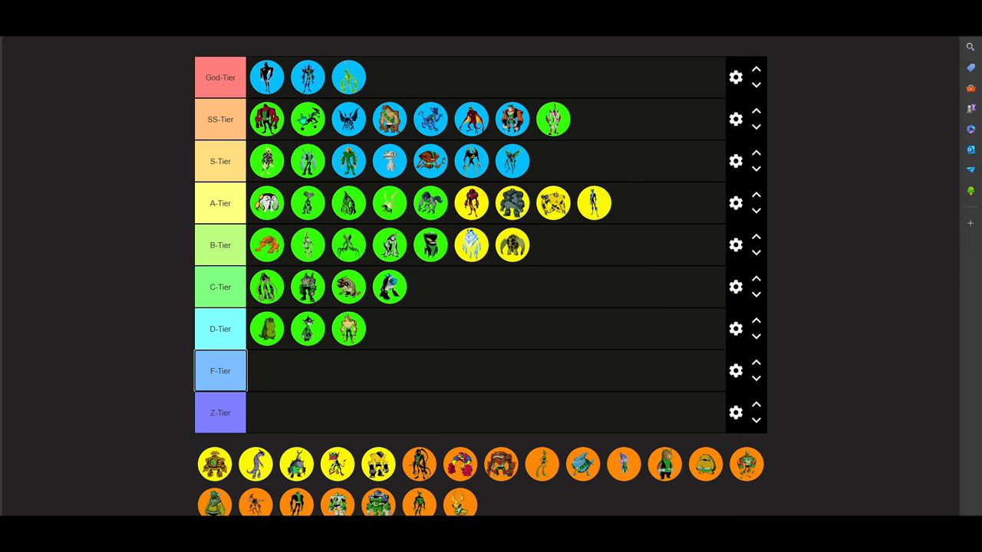
{"action": "mouse_move", "coordinate": [119, 291]}
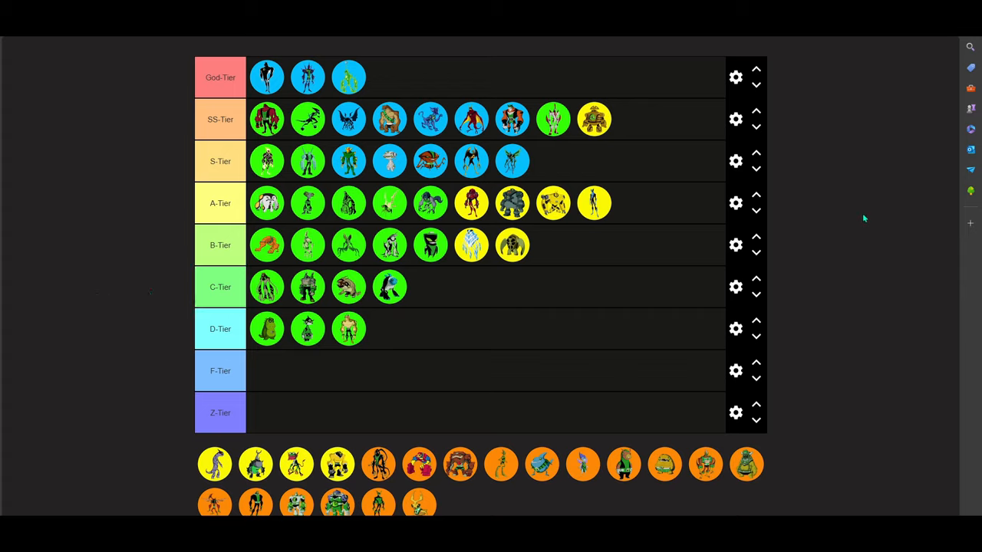
{"action": "mouse_move", "coordinate": [858, 210]}
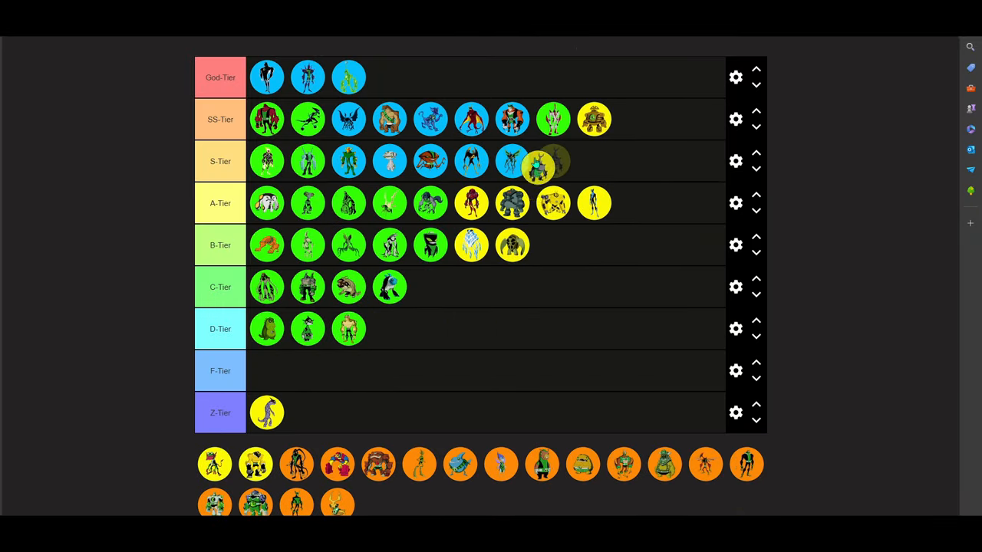
Put a yellow alien at the front of D-Tier and pick up another yellow icon to rank
{"action": "left_click_drag", "start_coordinate": [540, 161], "coordinate": [414, 345]}
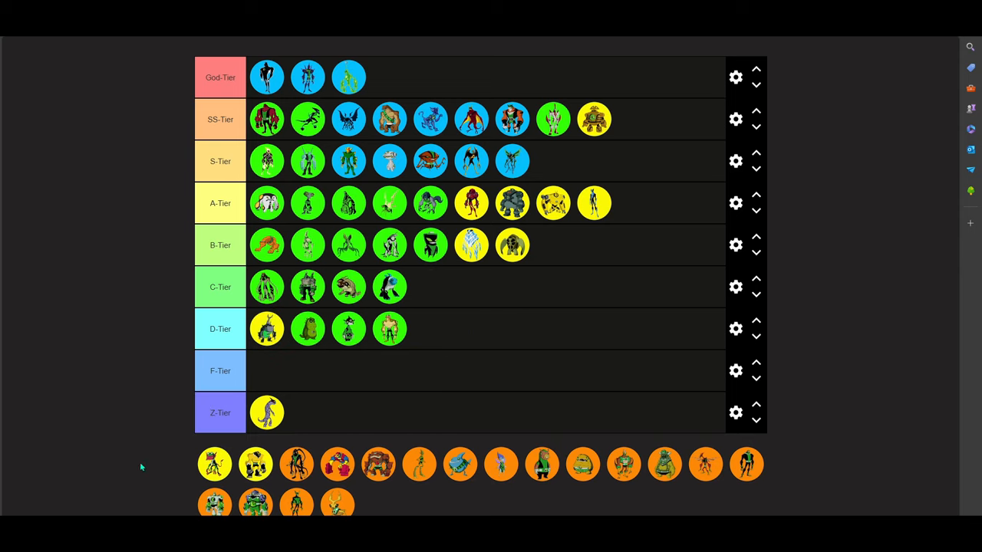
{"action": "left_click_drag", "start_coordinate": [214, 463], "coordinate": [141, 255]}
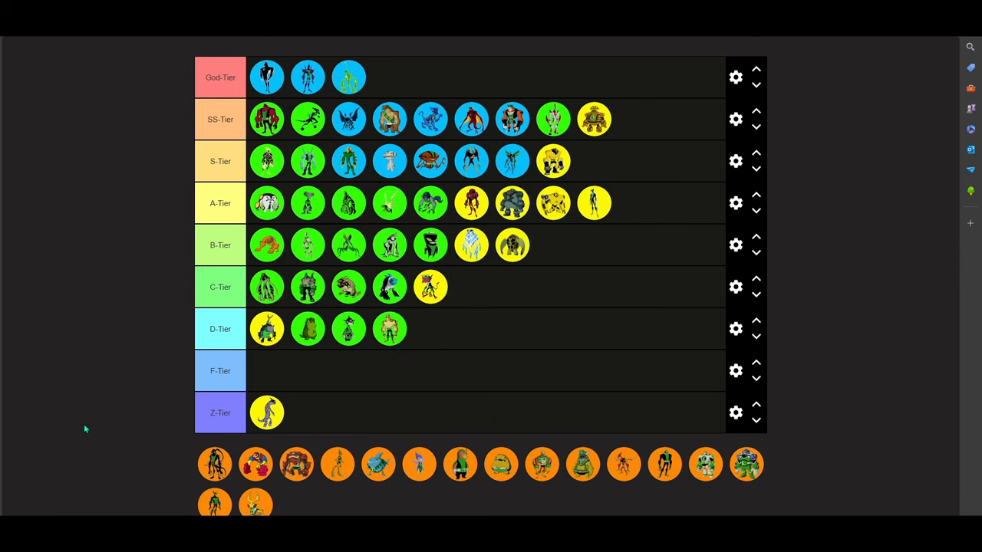
{"action": "mouse_move", "coordinate": [171, 432]}
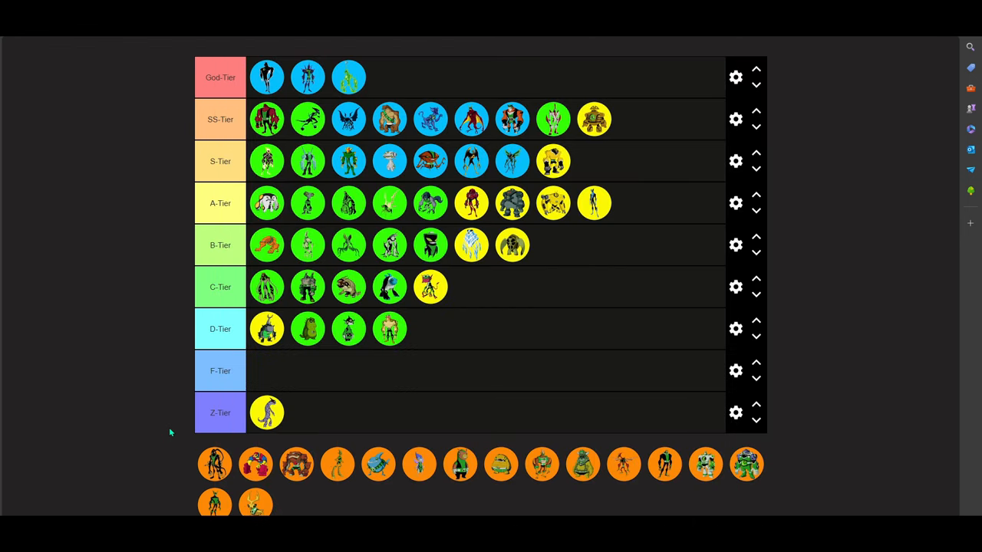
{"action": "mouse_move", "coordinate": [196, 465]}
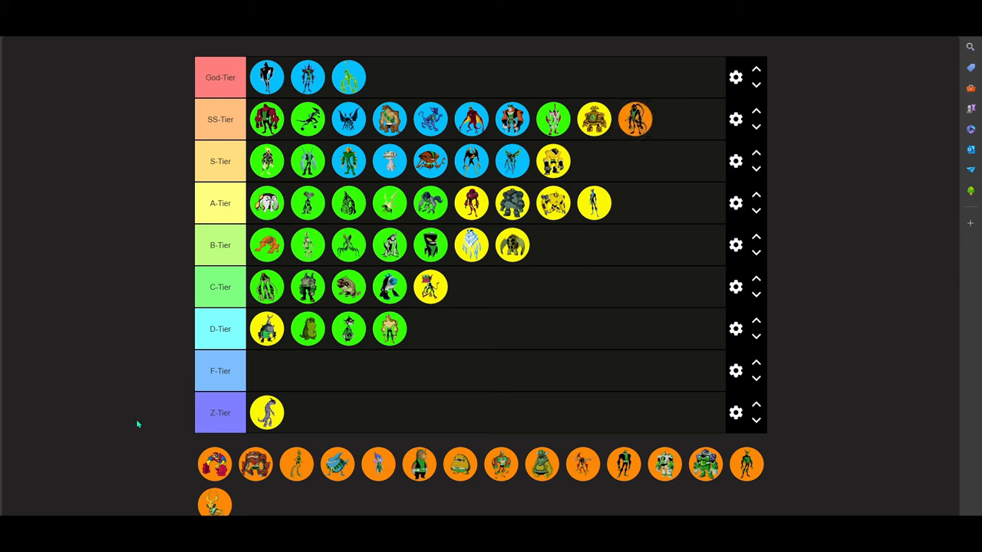
{"action": "mouse_move", "coordinate": [602, 76]}
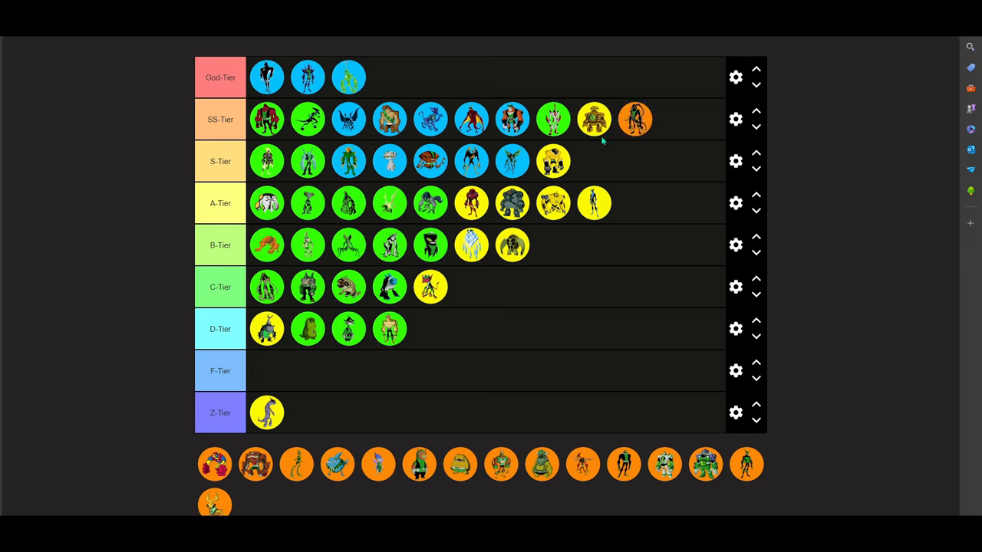
{"action": "mouse_move", "coordinate": [368, 345]}
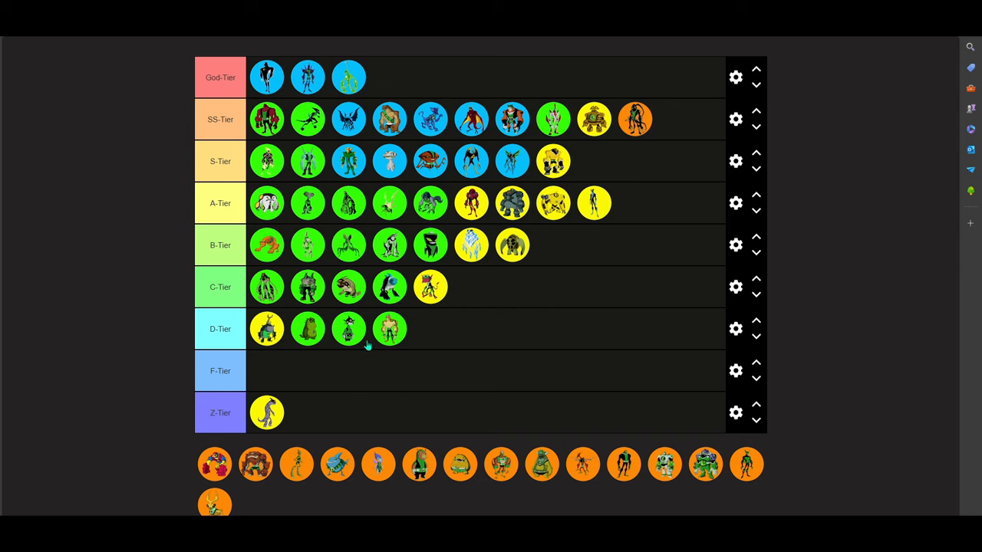
{"action": "mouse_move", "coordinate": [77, 458]}
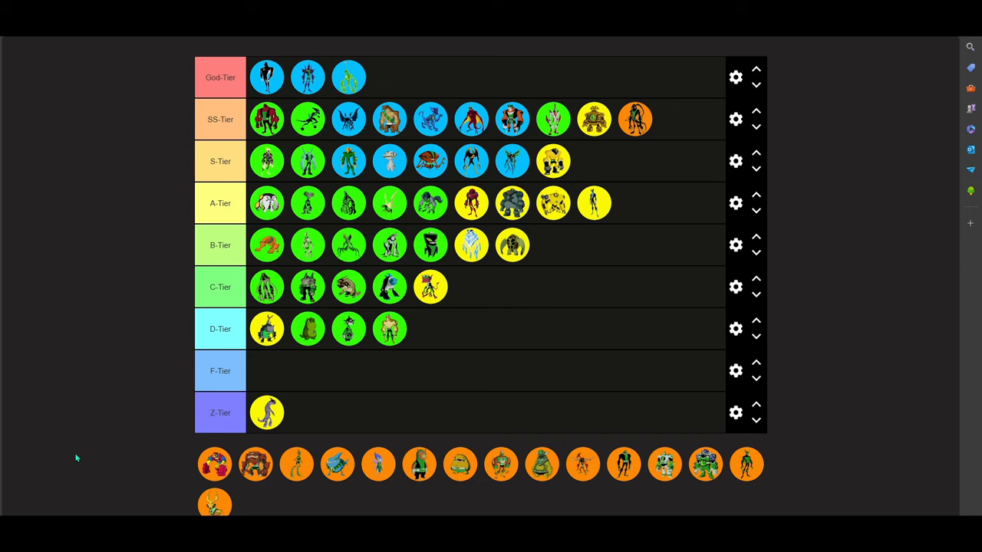
{"action": "mouse_move", "coordinate": [76, 447]}
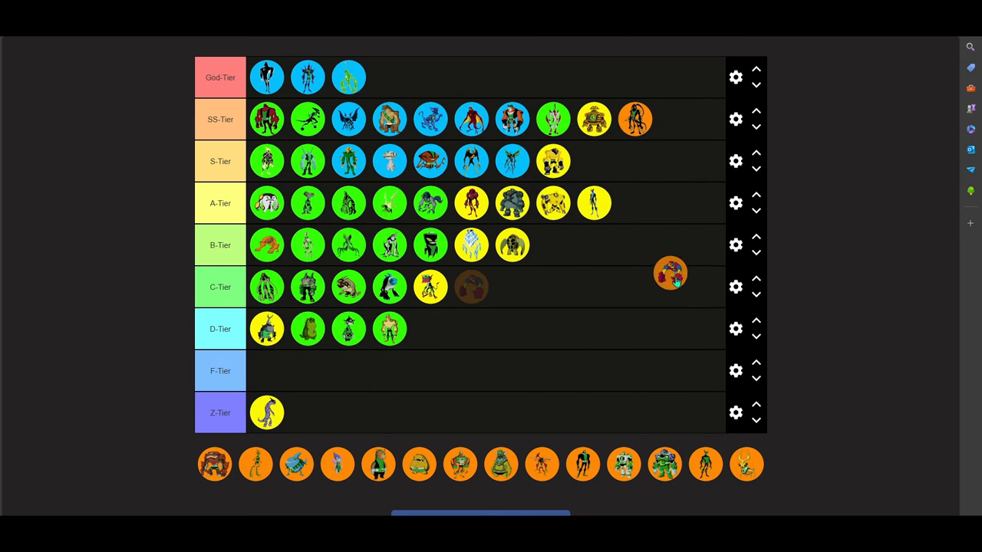
Move the orange red-and-white alien icon into the C-Tier row
{"action": "left_click_drag", "start_coordinate": [670, 272], "coordinate": [571, 303]}
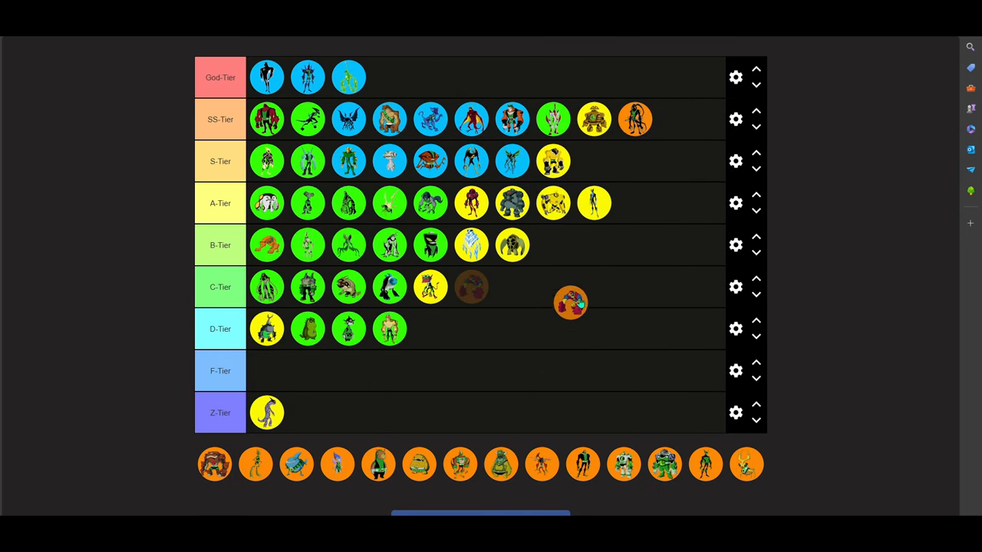
{"action": "left_click_drag", "start_coordinate": [570, 302], "coordinate": [613, 234]}
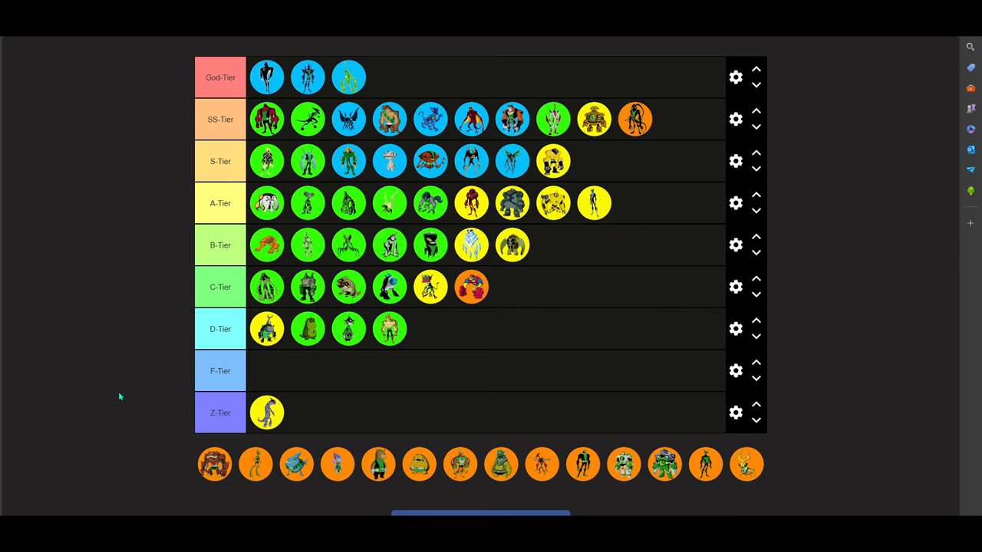
{"action": "mouse_move", "coordinate": [168, 488]}
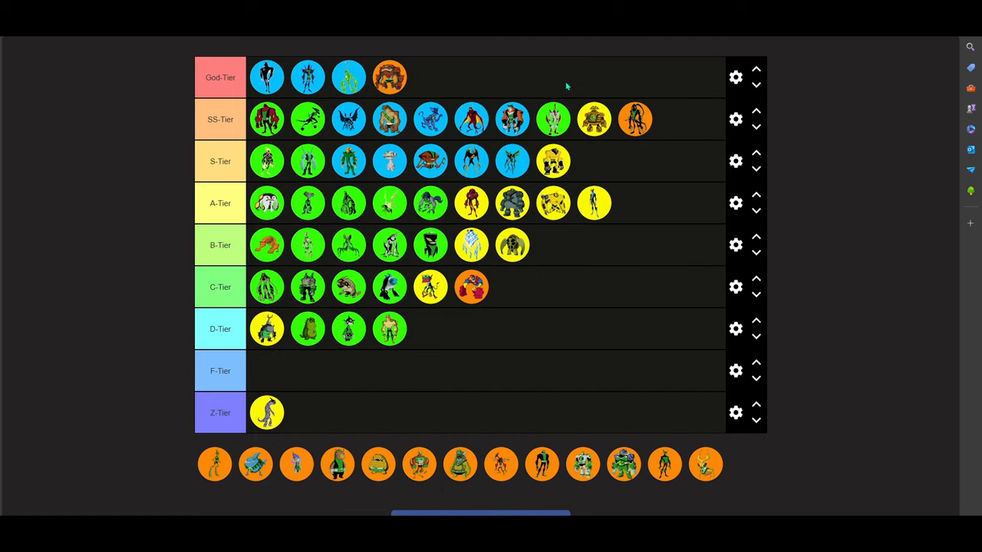
{"action": "mouse_move", "coordinate": [141, 354]}
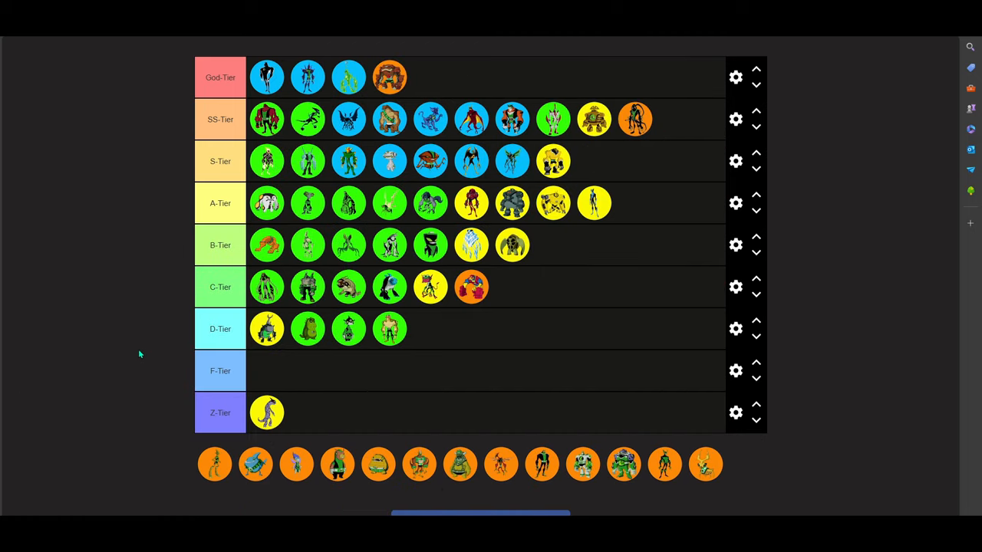
{"action": "mouse_move", "coordinate": [141, 349]}
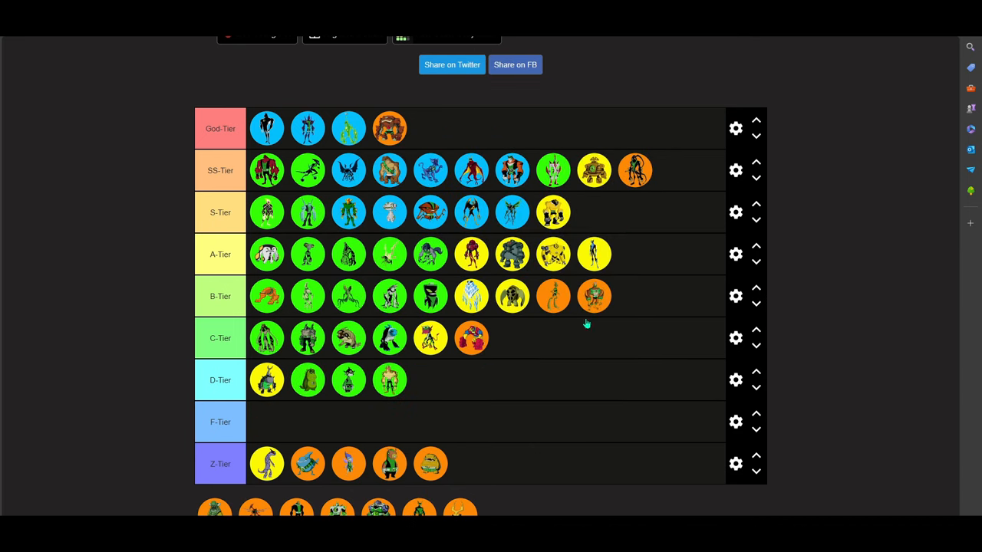
{"action": "mouse_move", "coordinate": [164, 368]}
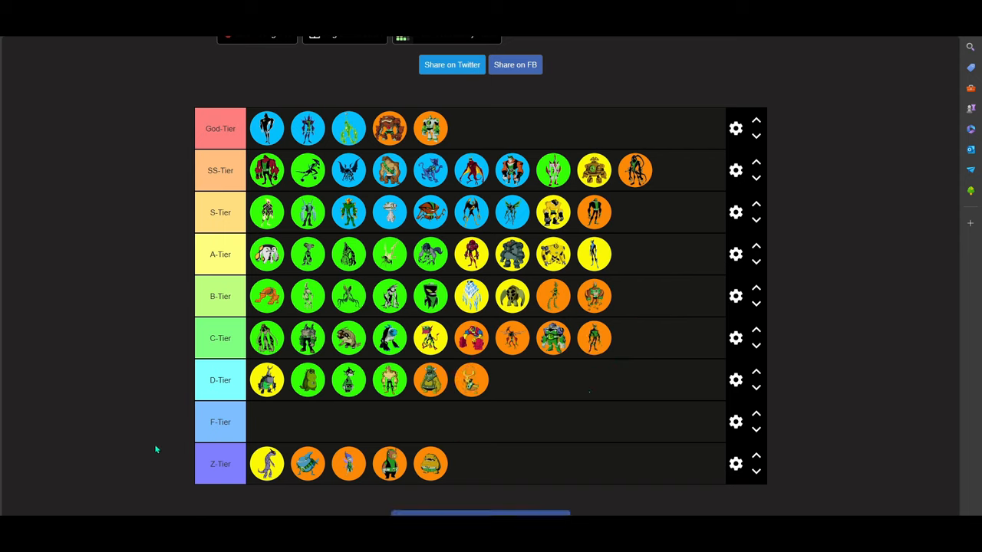
{"action": "mouse_move", "coordinate": [151, 434]}
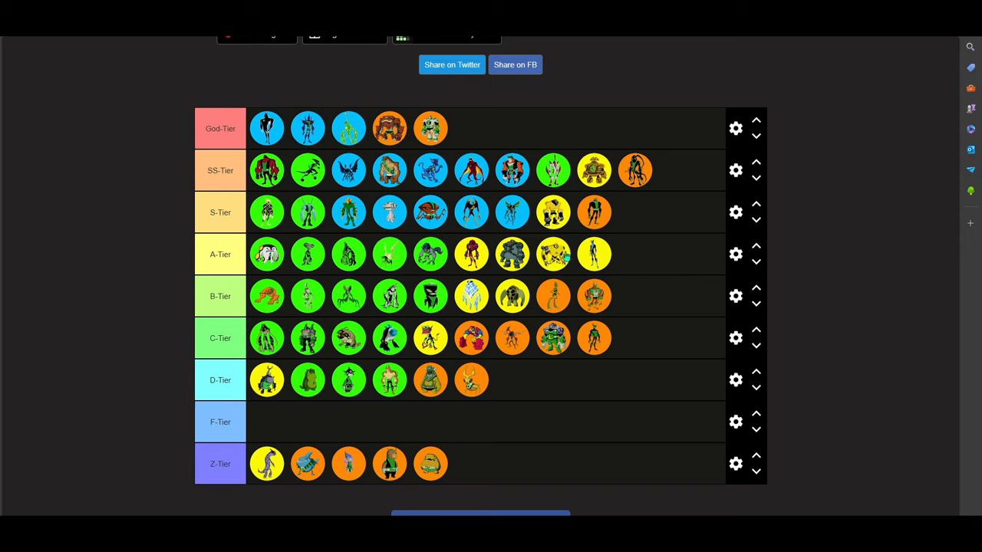
{"action": "mouse_move", "coordinate": [880, 281]}
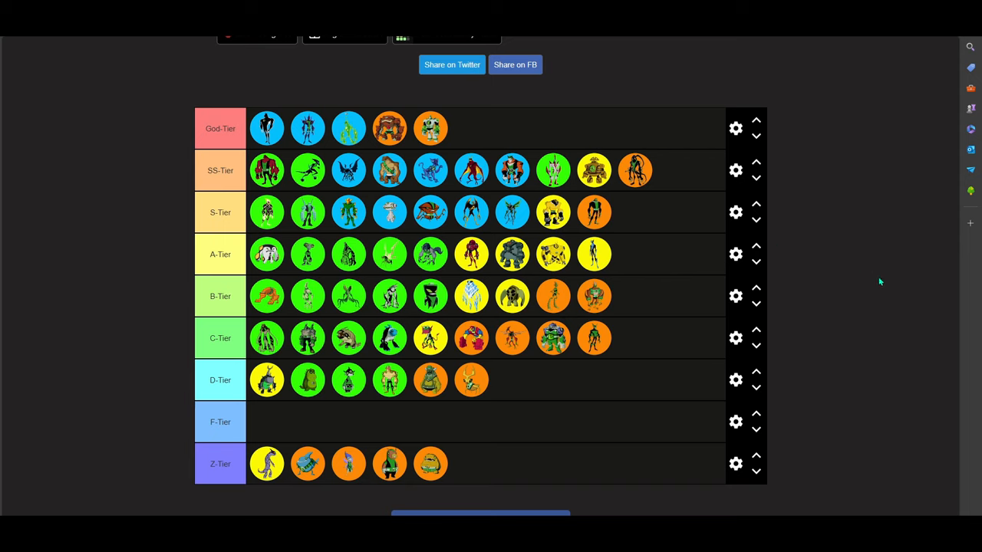